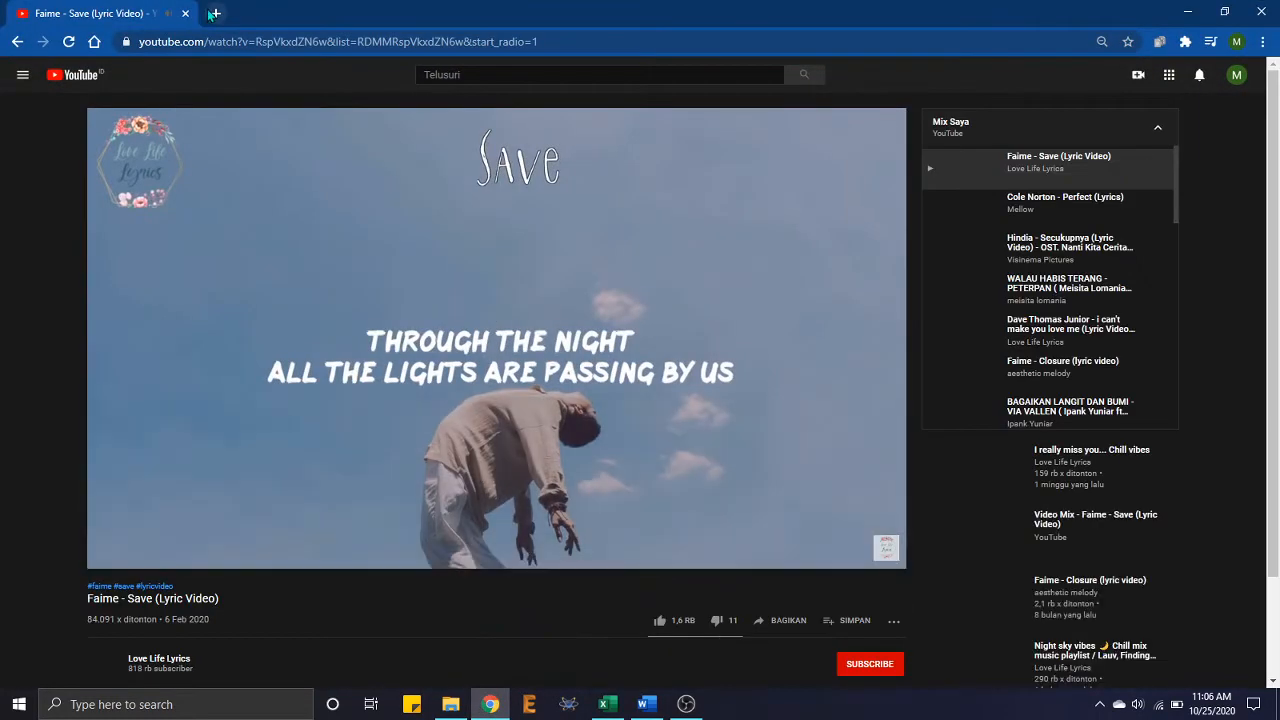
Step: Open a second Chrome tab beside the music video for the Tinkercad dashboard
{"action": "left_click", "coordinate": [213, 13]}
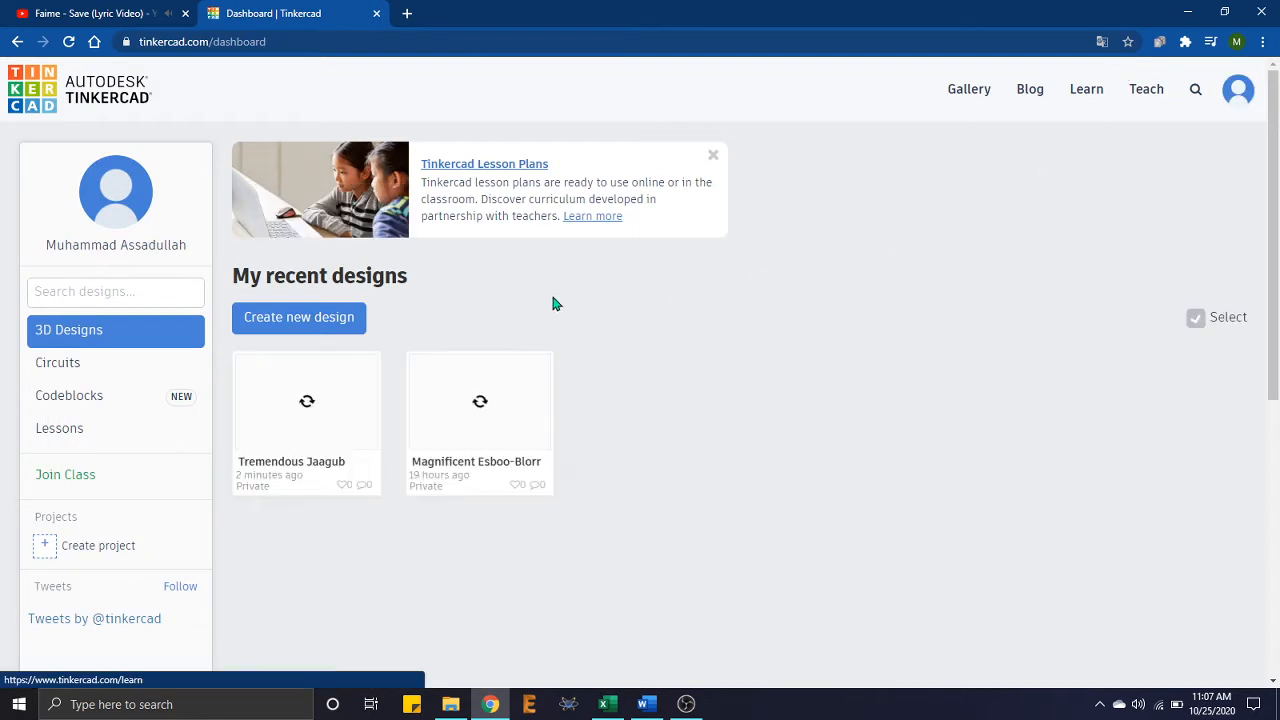
Step: Create a new circuit design and scroll the Basic components list
{"action": "left_click", "coordinate": [57, 362]}
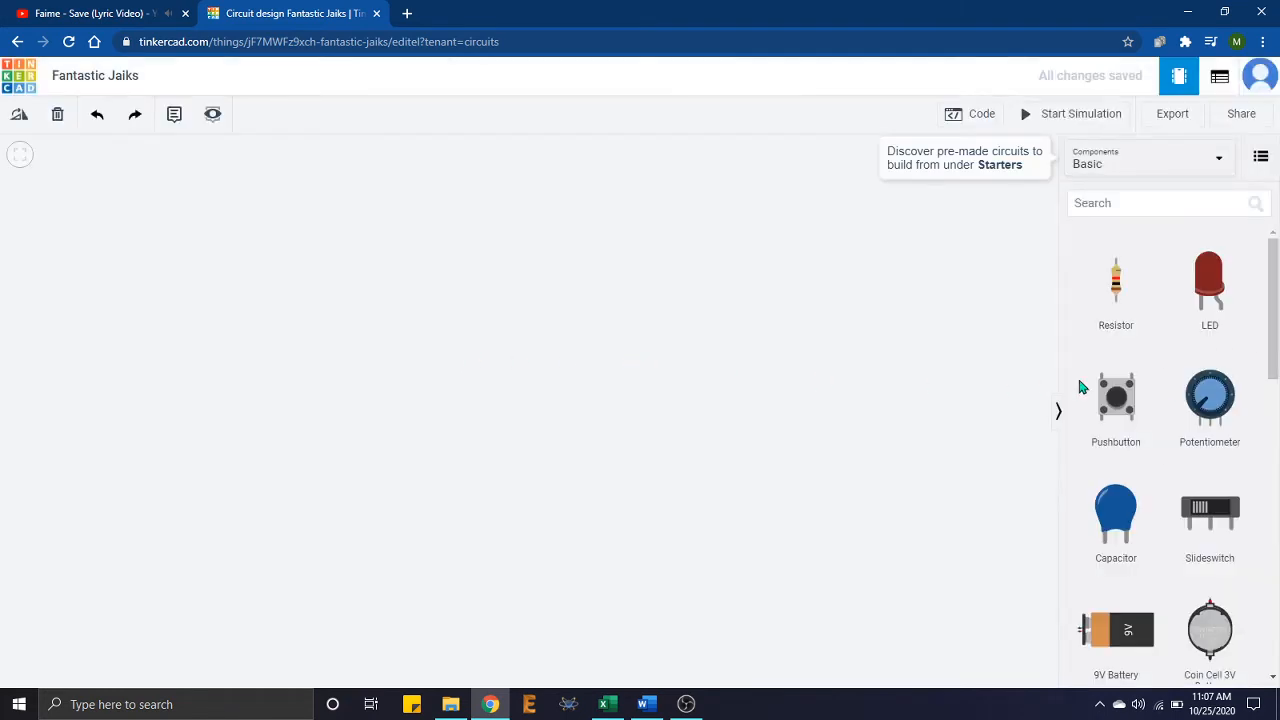
{"action": "scroll", "scroll_direction": "down", "scroll_amount": 3}
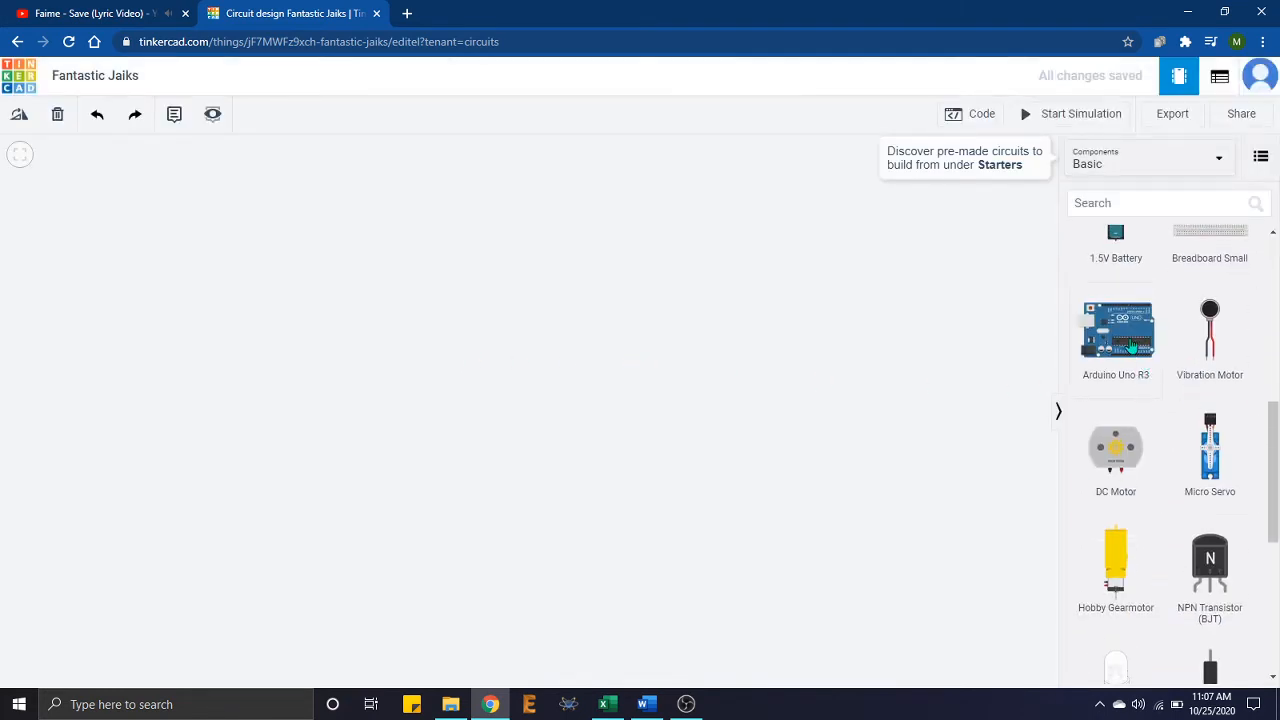
{"action": "mouse_move", "coordinate": [541, 378]}
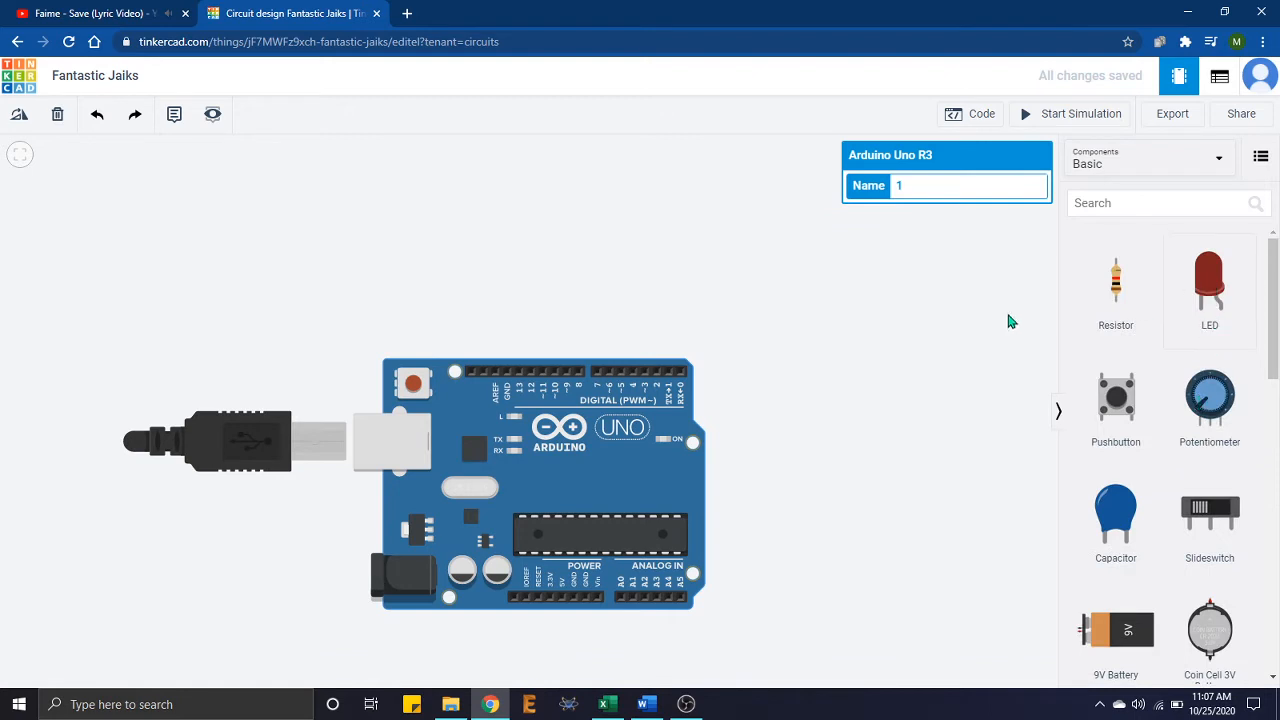
Step: Place LEDs above the Arduino and colour them red, yellow and green
{"action": "left_click_drag", "start_coordinate": [1209, 280], "coordinate": [603, 235]}
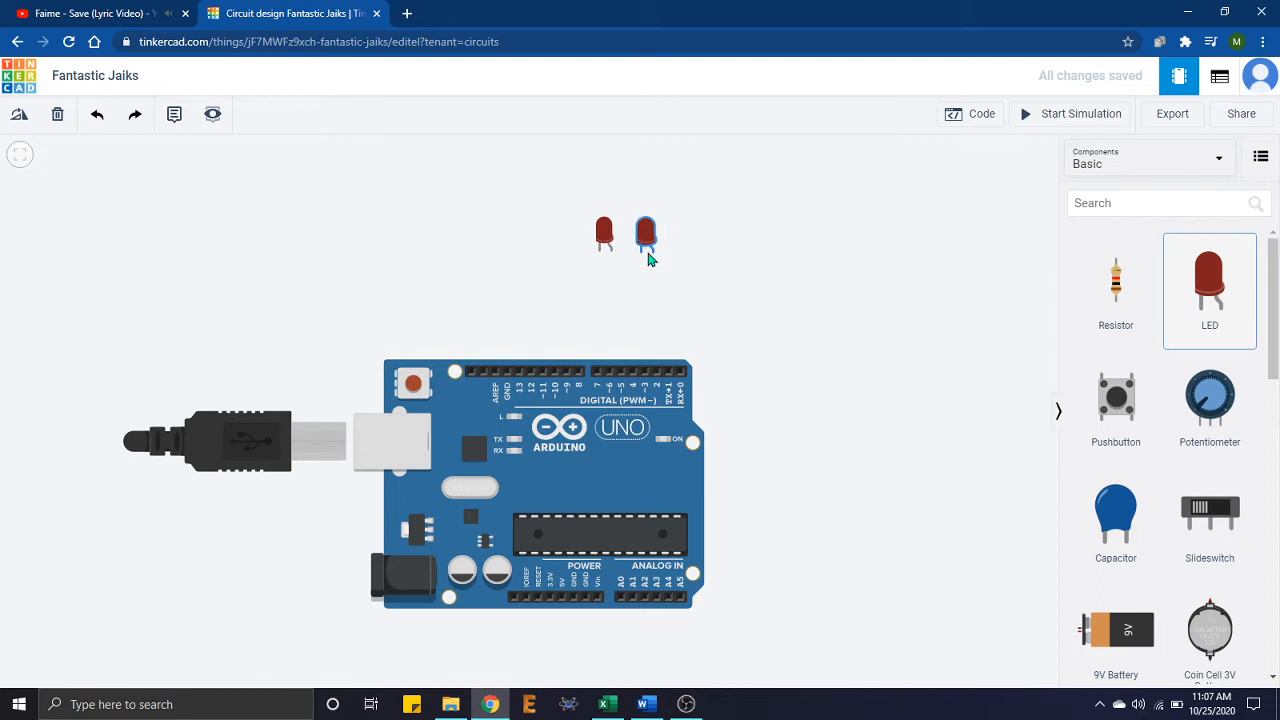
{"action": "left_click", "coordinate": [645, 233]}
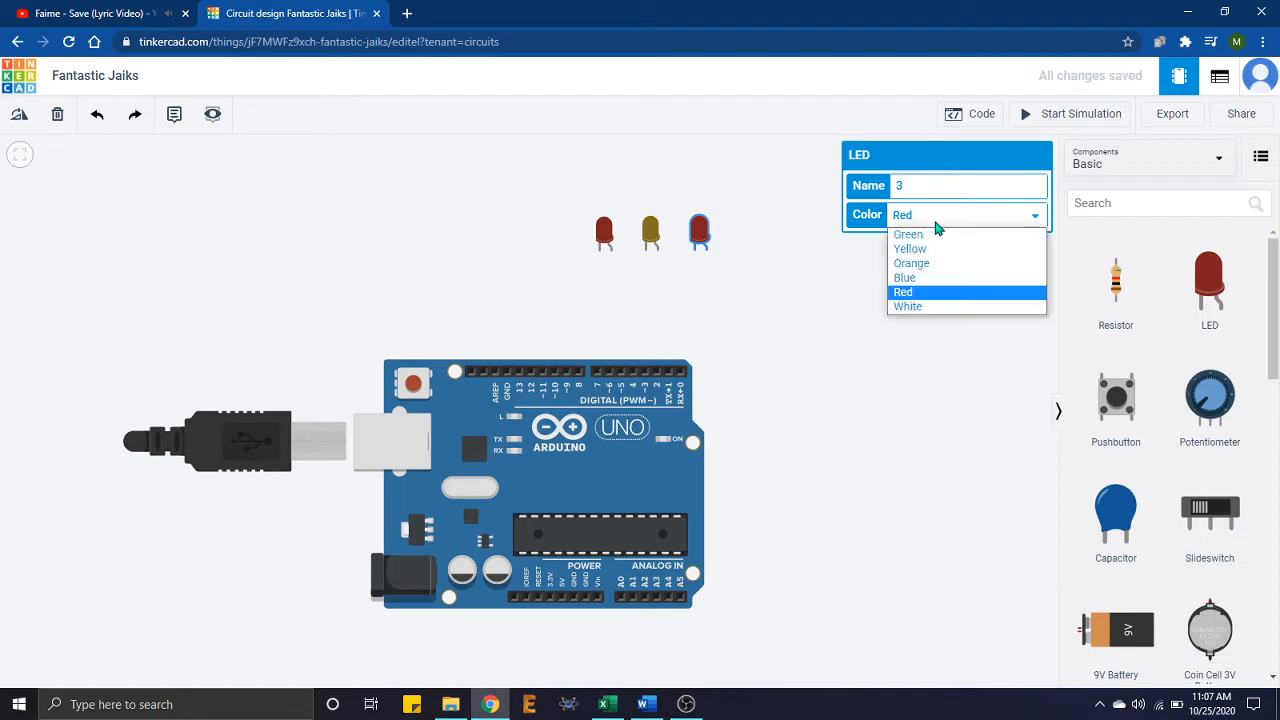
{"action": "left_click", "coordinate": [908, 234]}
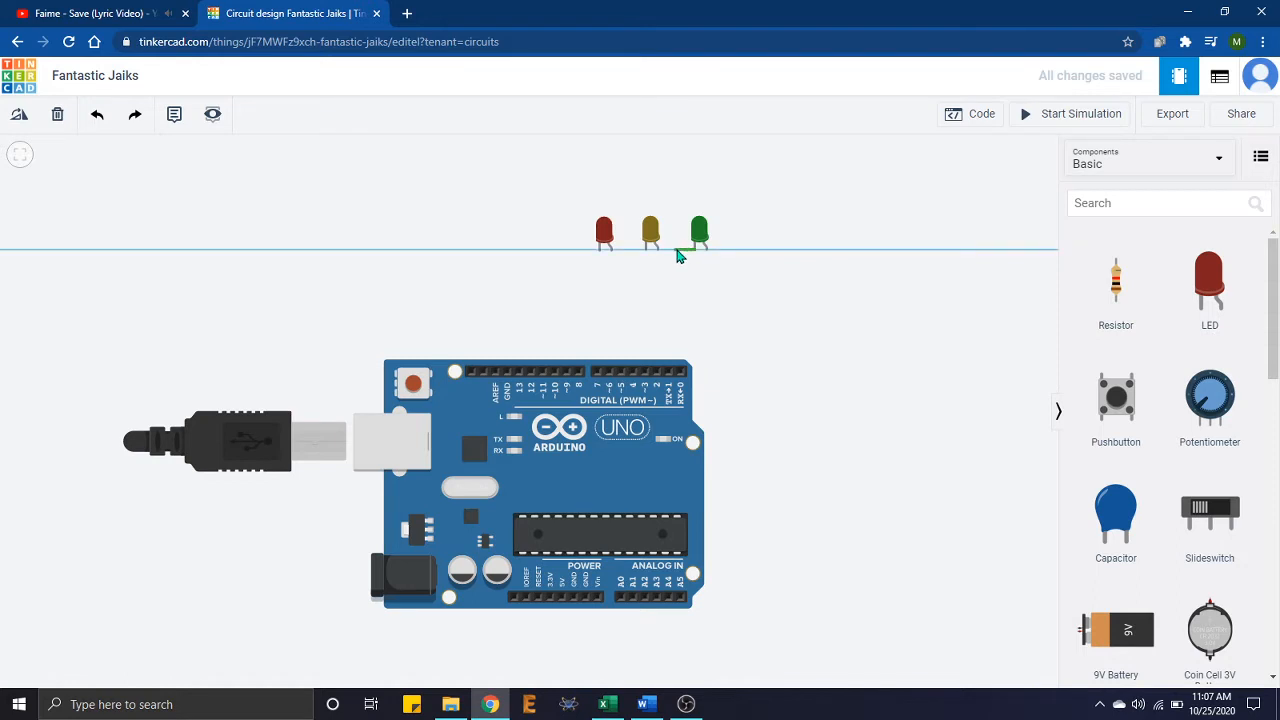
Step: Join the green and yellow LED cathodes with black wires and wire the red LED to GND
{"action": "left_click_drag", "start_coordinate": [699, 255], "coordinate": [640, 205]}
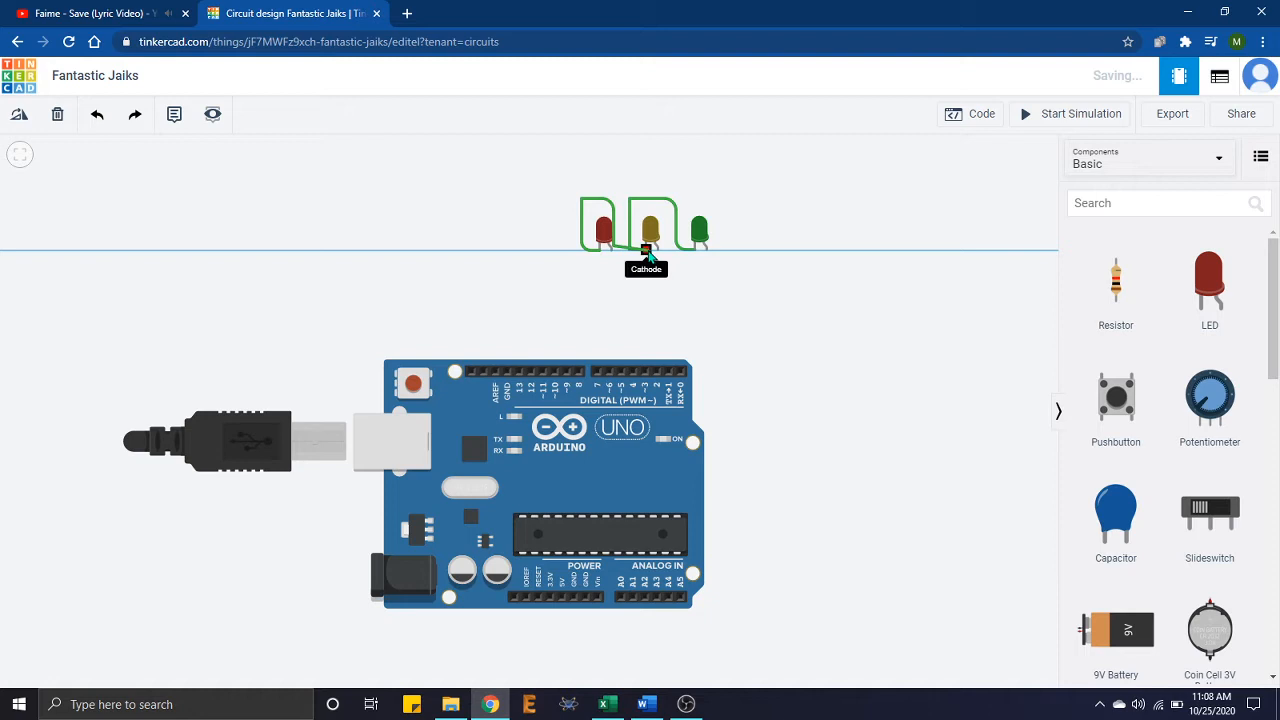
{"action": "left_click", "coordinate": [600, 215]}
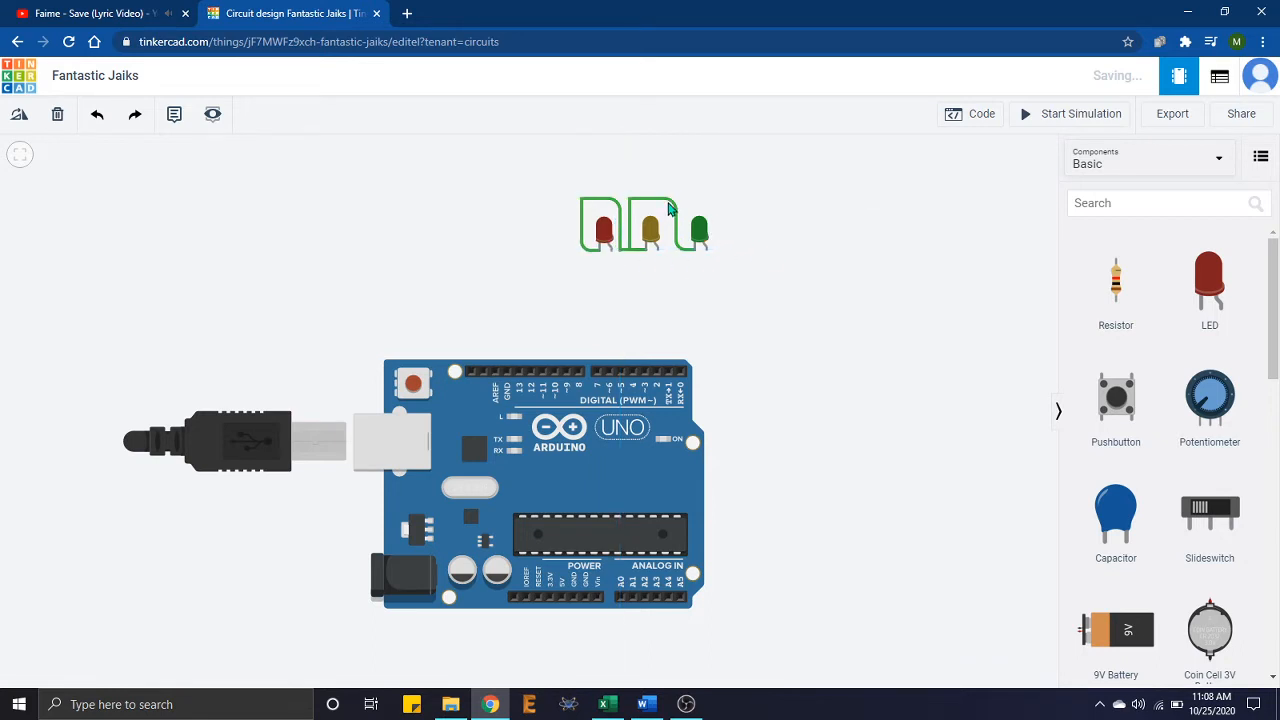
{"action": "left_click", "coordinate": [668, 210]}
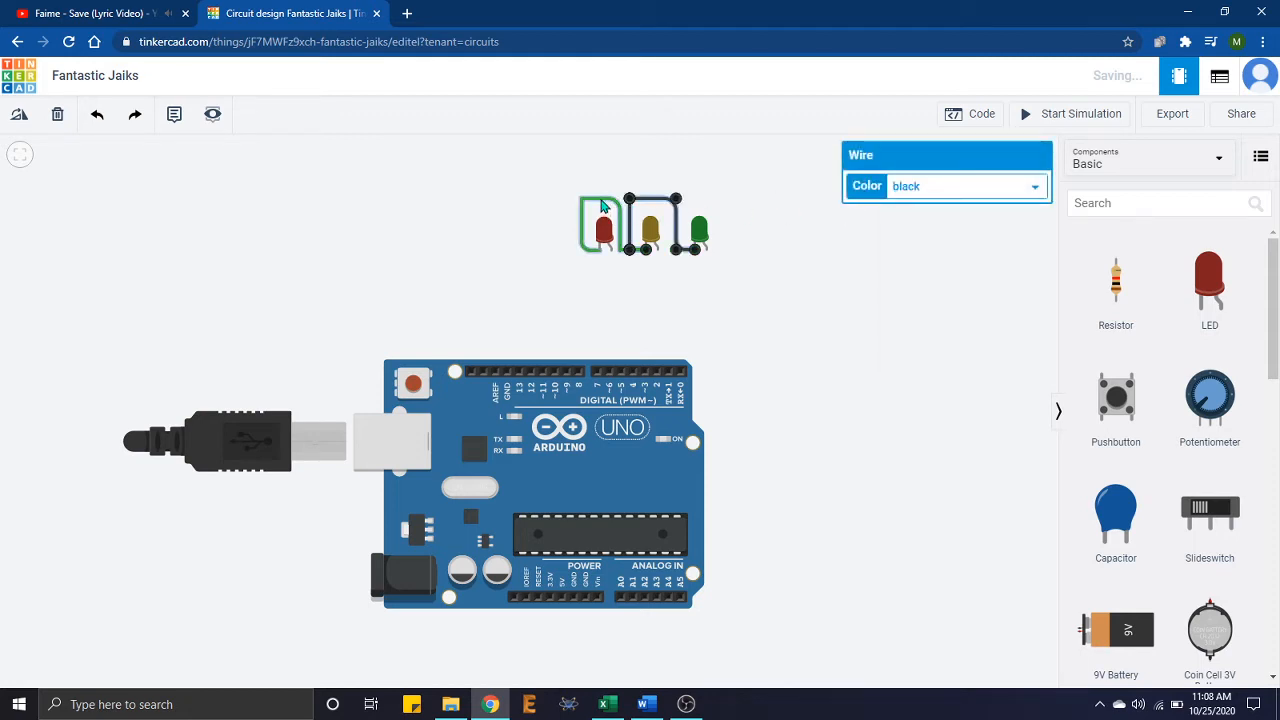
{"action": "left_click", "coordinate": [755, 307]}
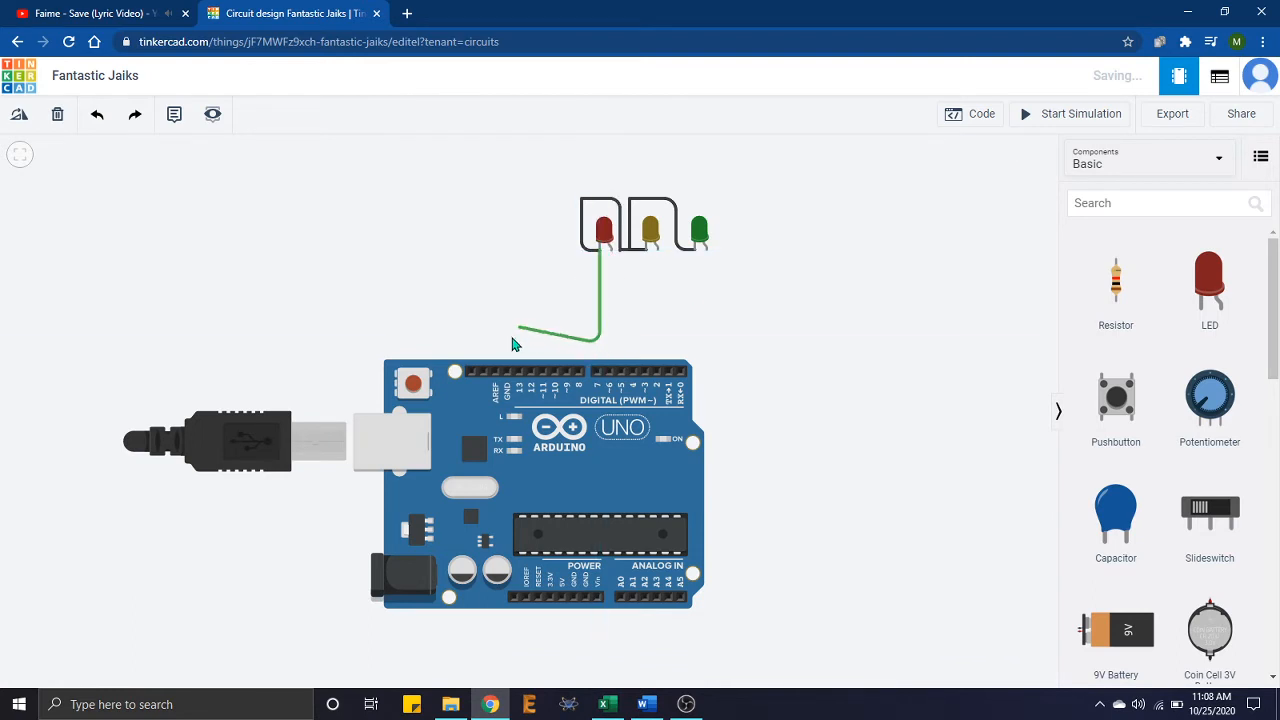
{"action": "left_click_drag", "start_coordinate": [517, 330], "coordinate": [503, 372]}
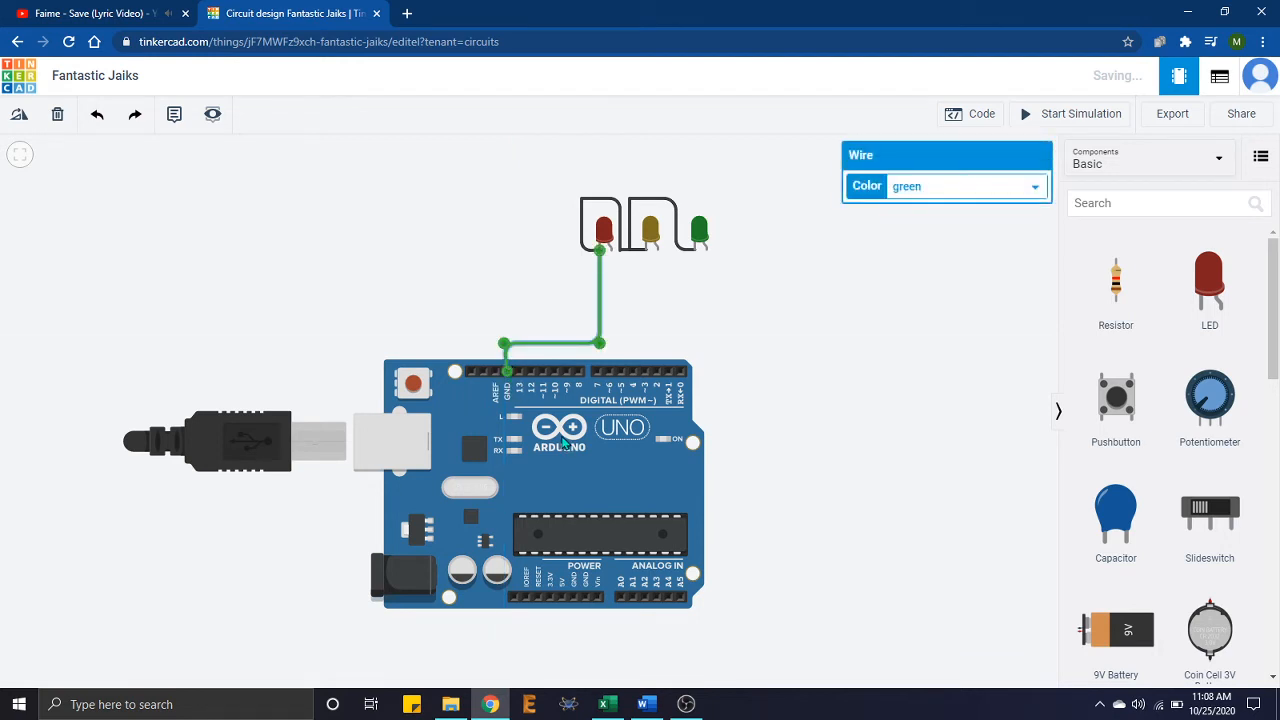
{"action": "left_click", "coordinate": [630, 283]}
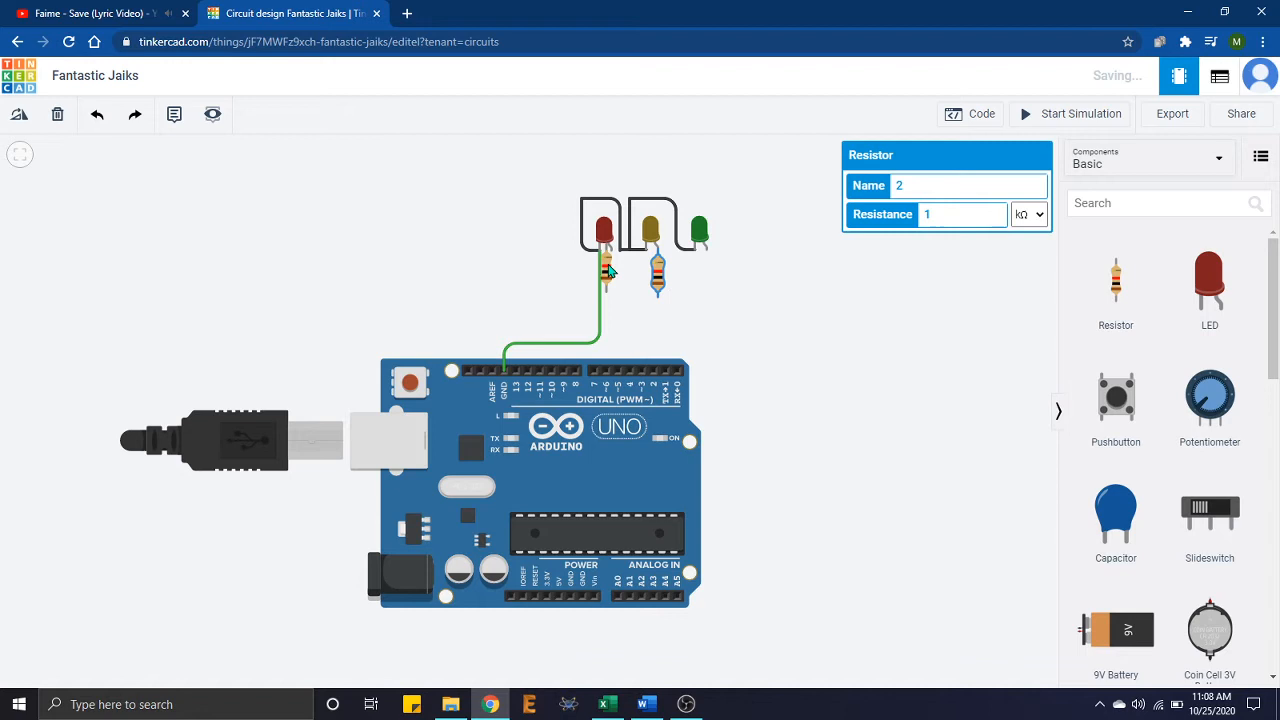
Step: Add a third resistor below the green LED and confirm it is 1 kΩ
{"action": "left_click", "coordinate": [610, 270]}
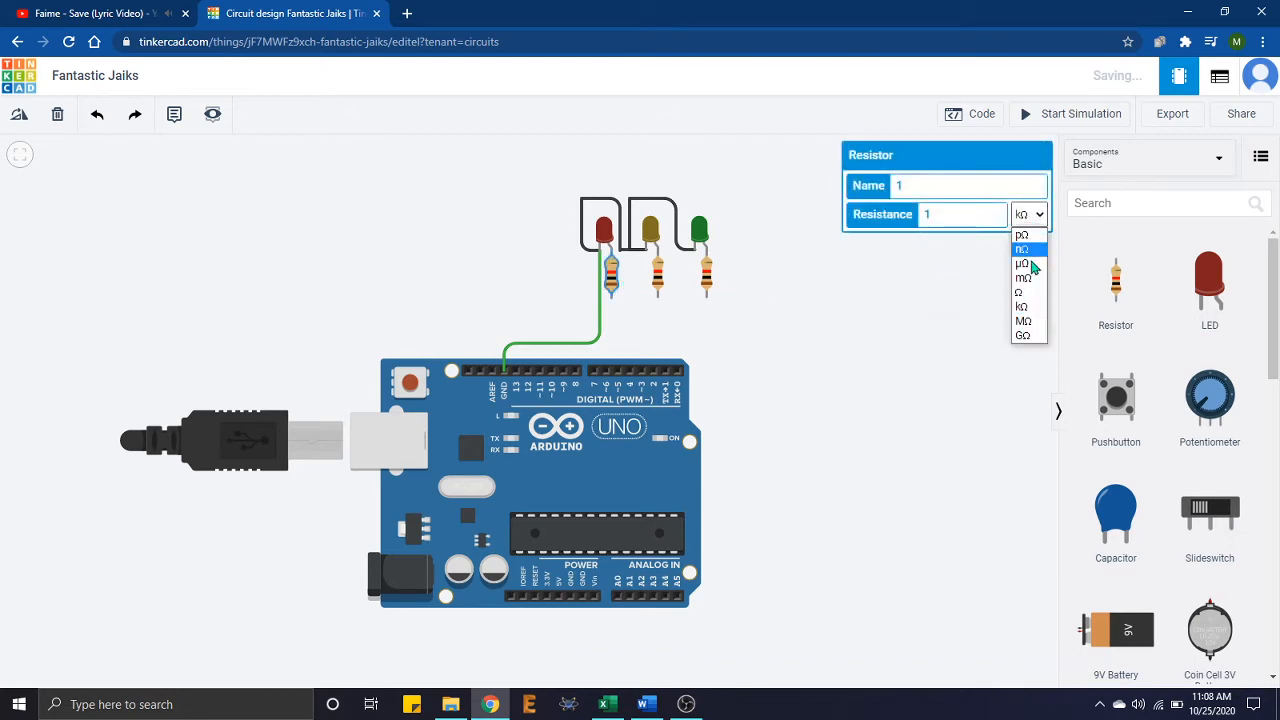
{"action": "left_click", "coordinate": [667, 275]}
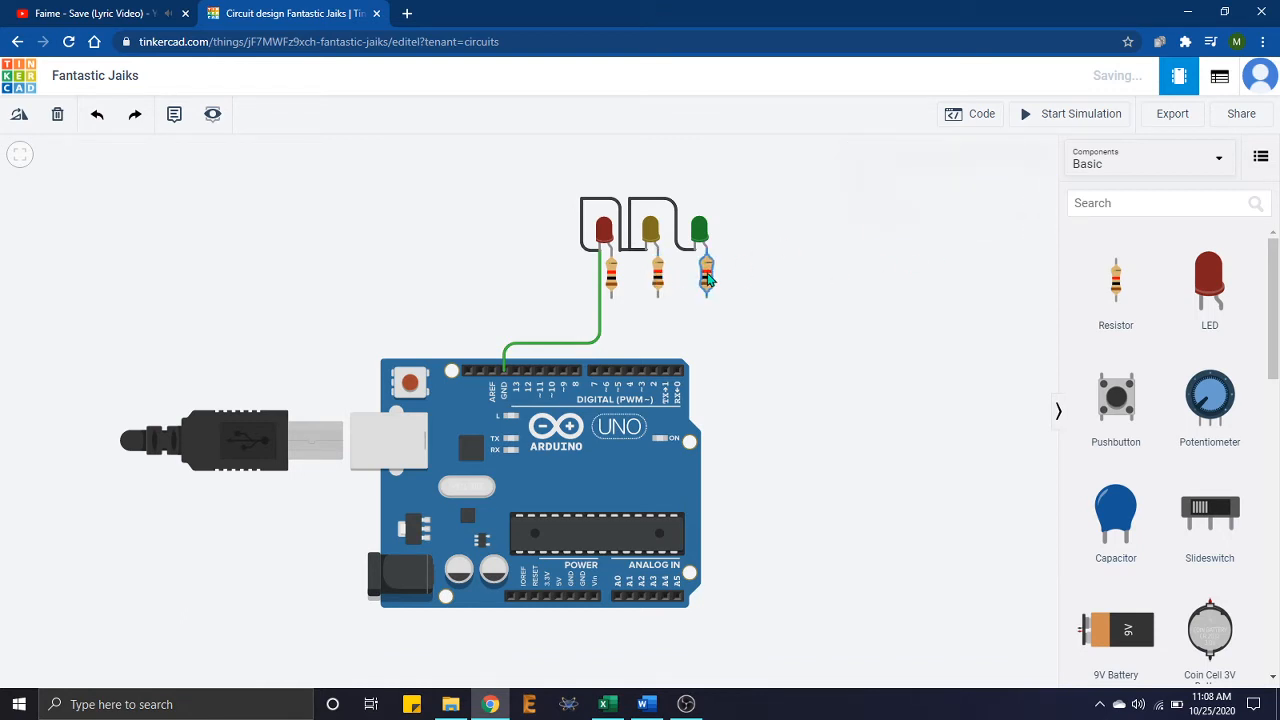
{"action": "left_click", "coordinate": [657, 275]}
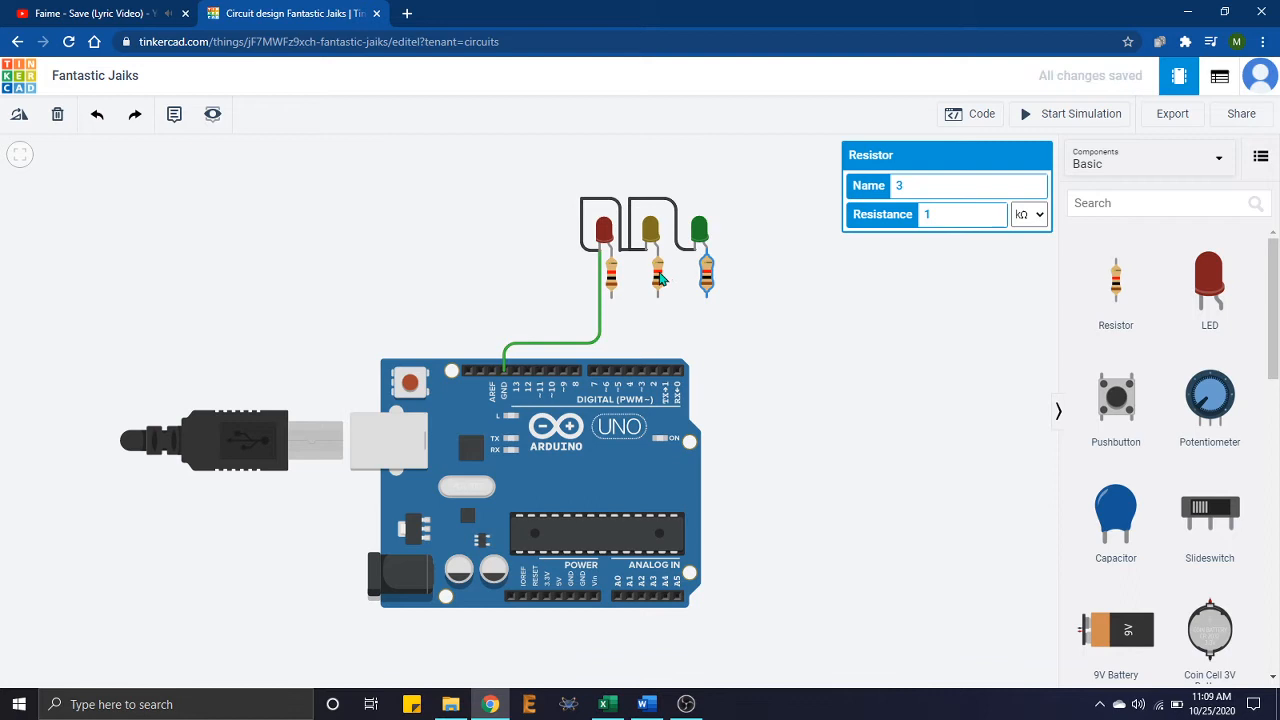
{"action": "left_click", "coordinate": [670, 338]}
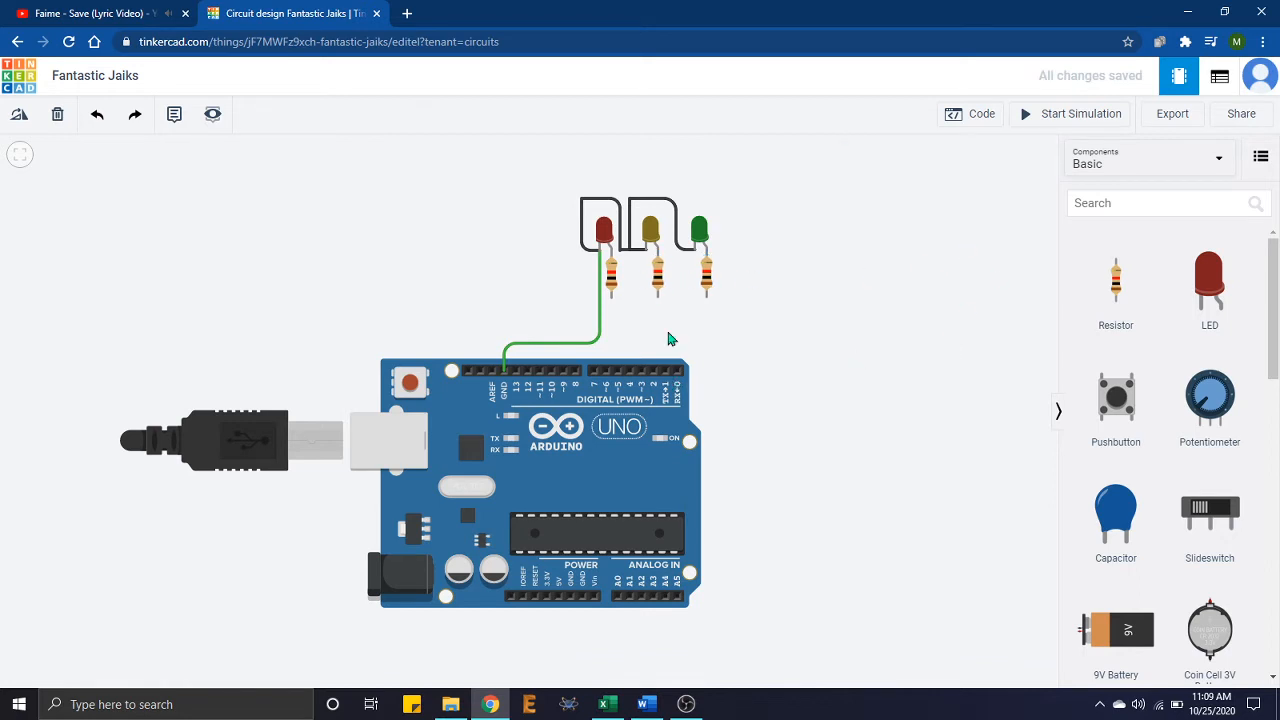
{"action": "mouse_move", "coordinate": [708, 297]}
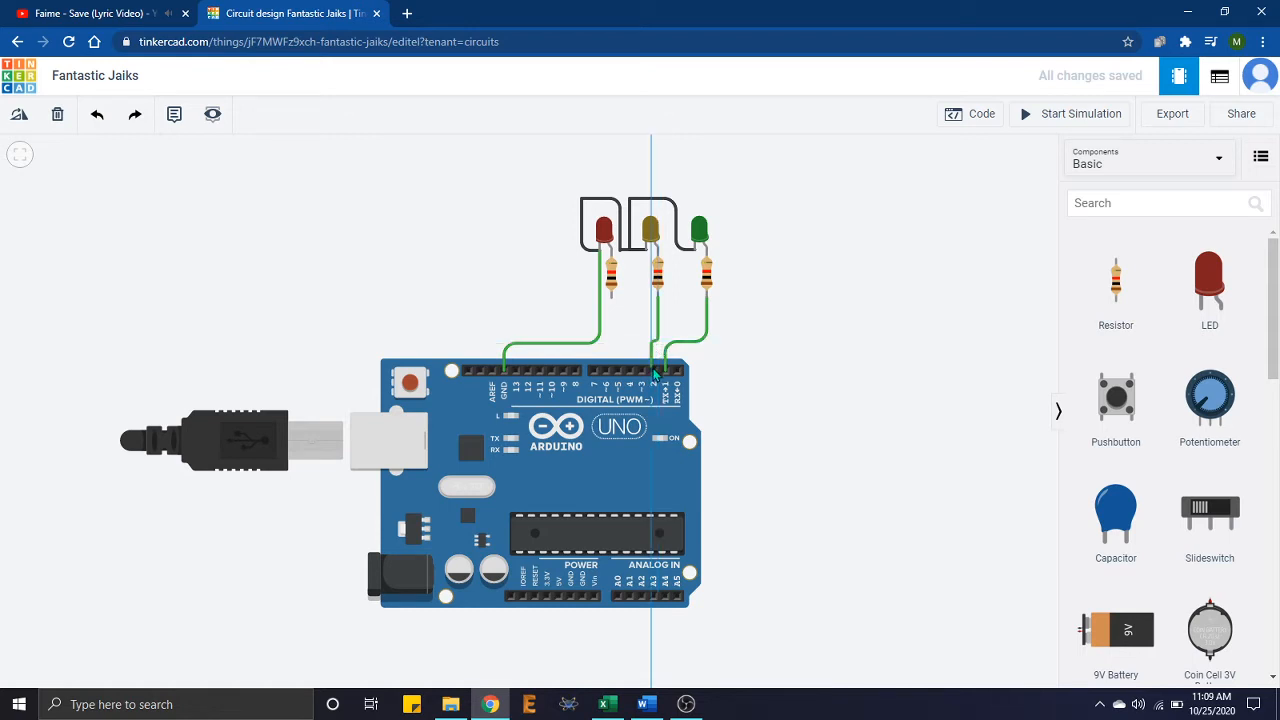
Step: Wire the red LED's resistor to pin D3, recolour the wires, and open the Blocks editor
{"action": "left_click", "coordinate": [611, 298]}
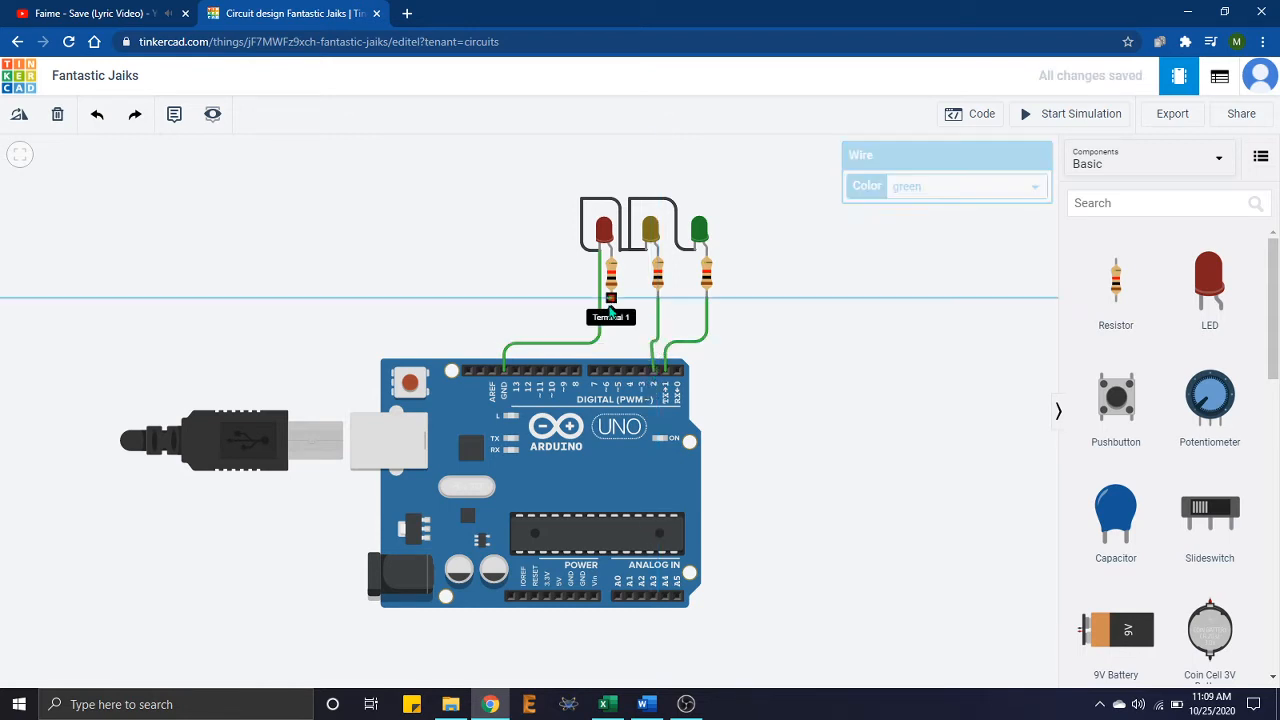
{"action": "left_click", "coordinate": [640, 348]}
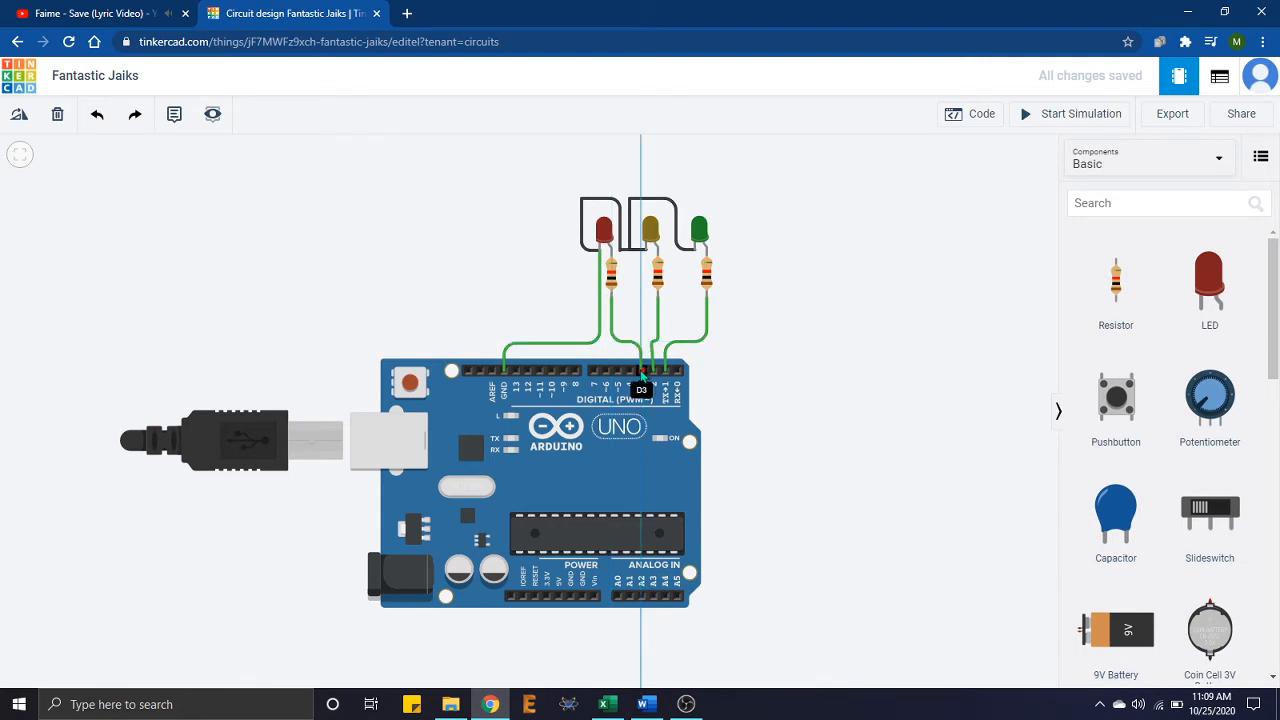
{"action": "left_click", "coordinate": [656, 345]}
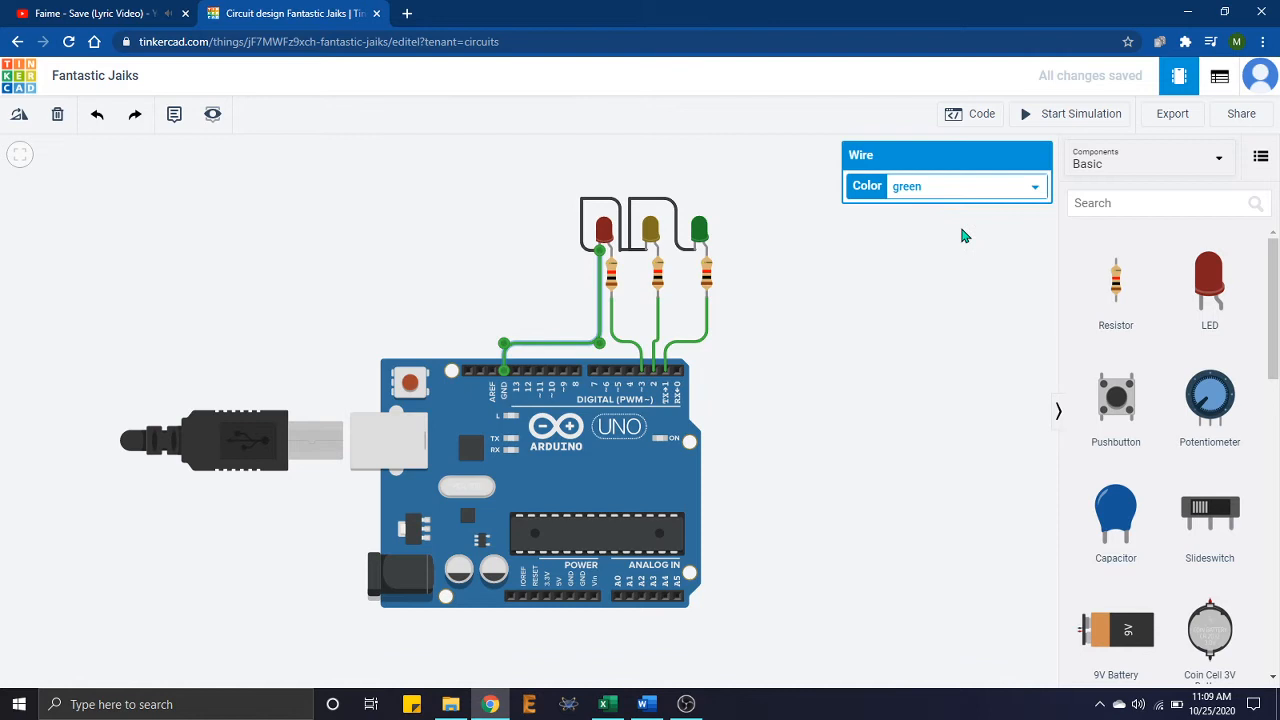
{"action": "left_click", "coordinate": [960, 186]}
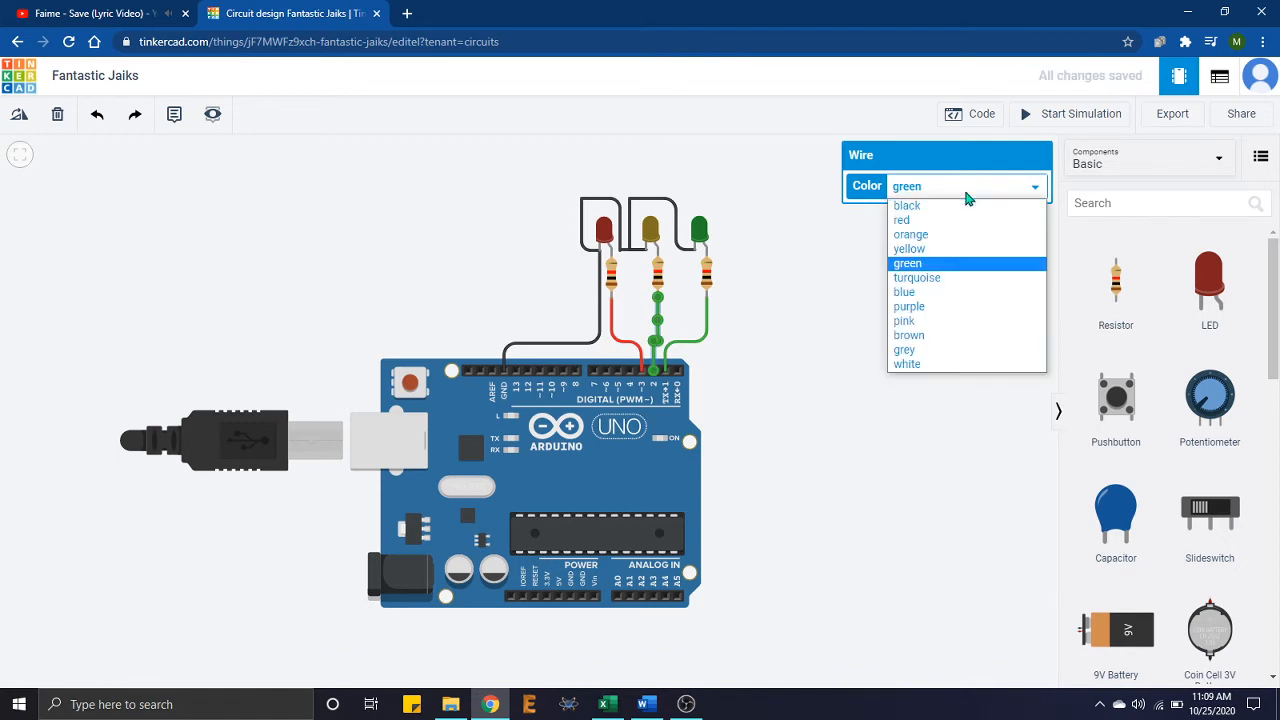
{"action": "mouse_move", "coordinate": [940, 234]}
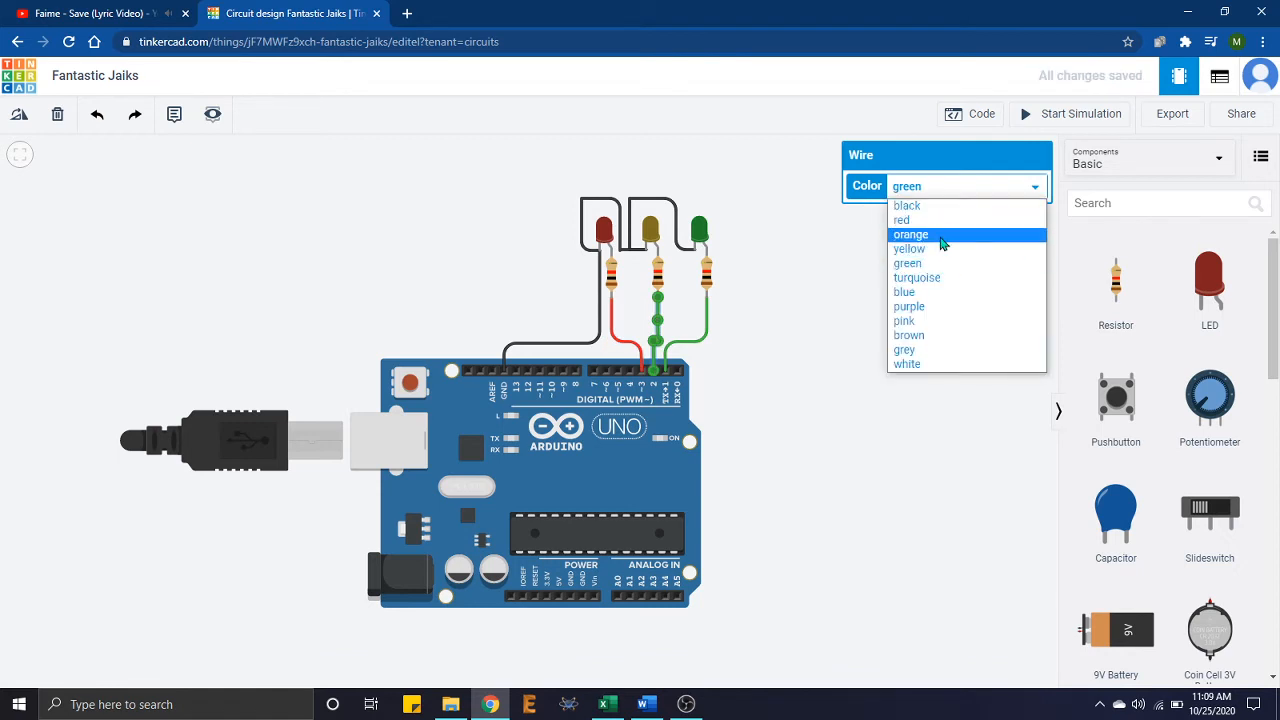
{"action": "left_click", "coordinate": [910, 234]}
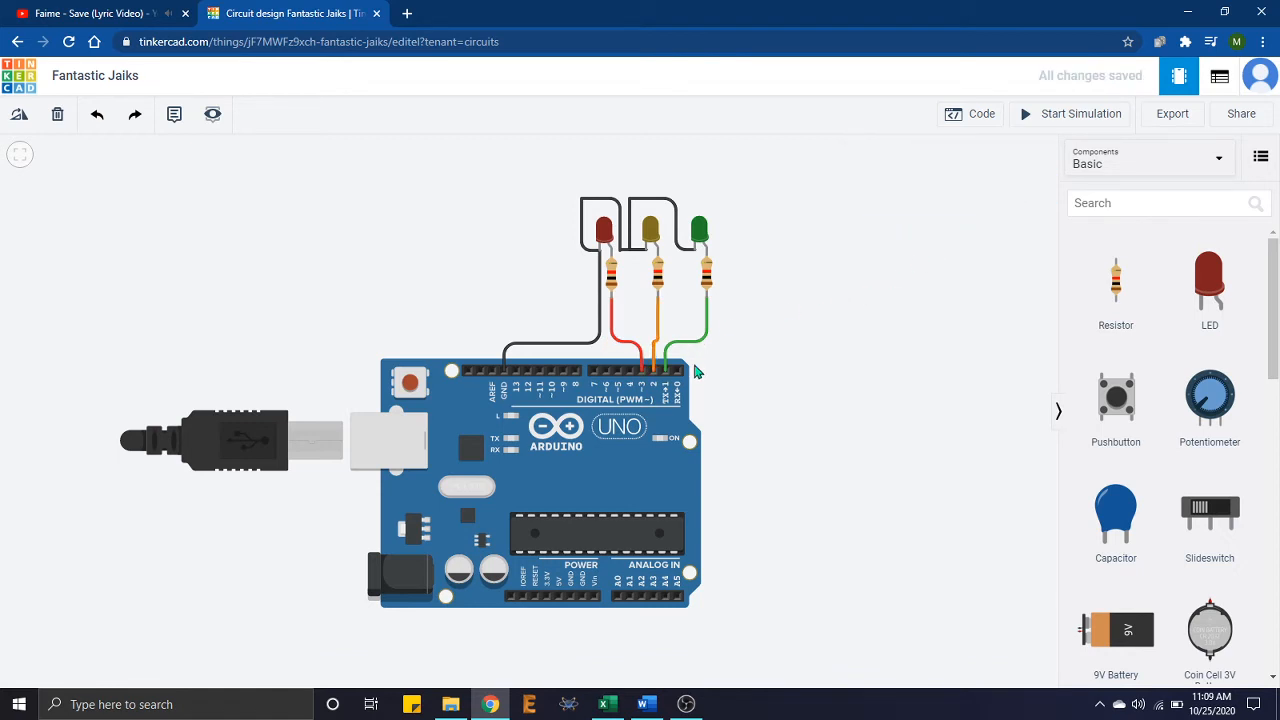
{"action": "left_click", "coordinate": [969, 113]}
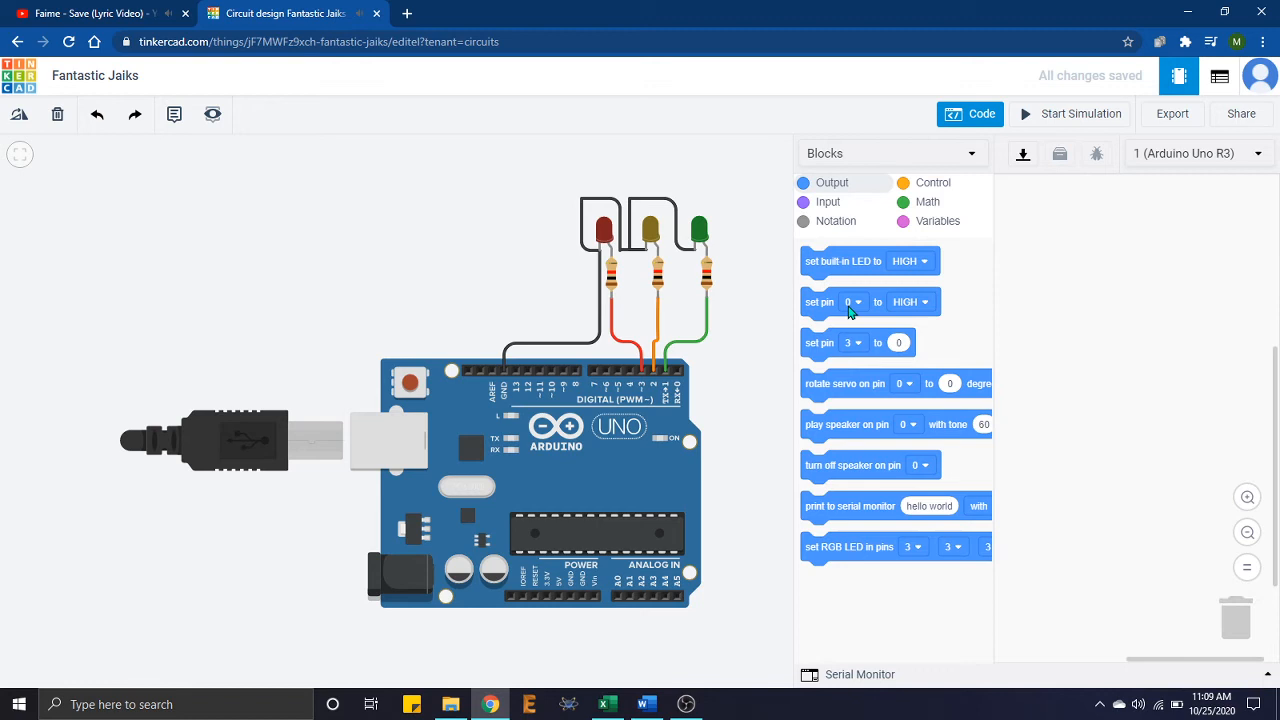
Step: Add set-pin blocks with wait blocks between them to the code workspace
{"action": "left_click_drag", "start_coordinate": [850, 301], "coordinate": [1030, 205]}
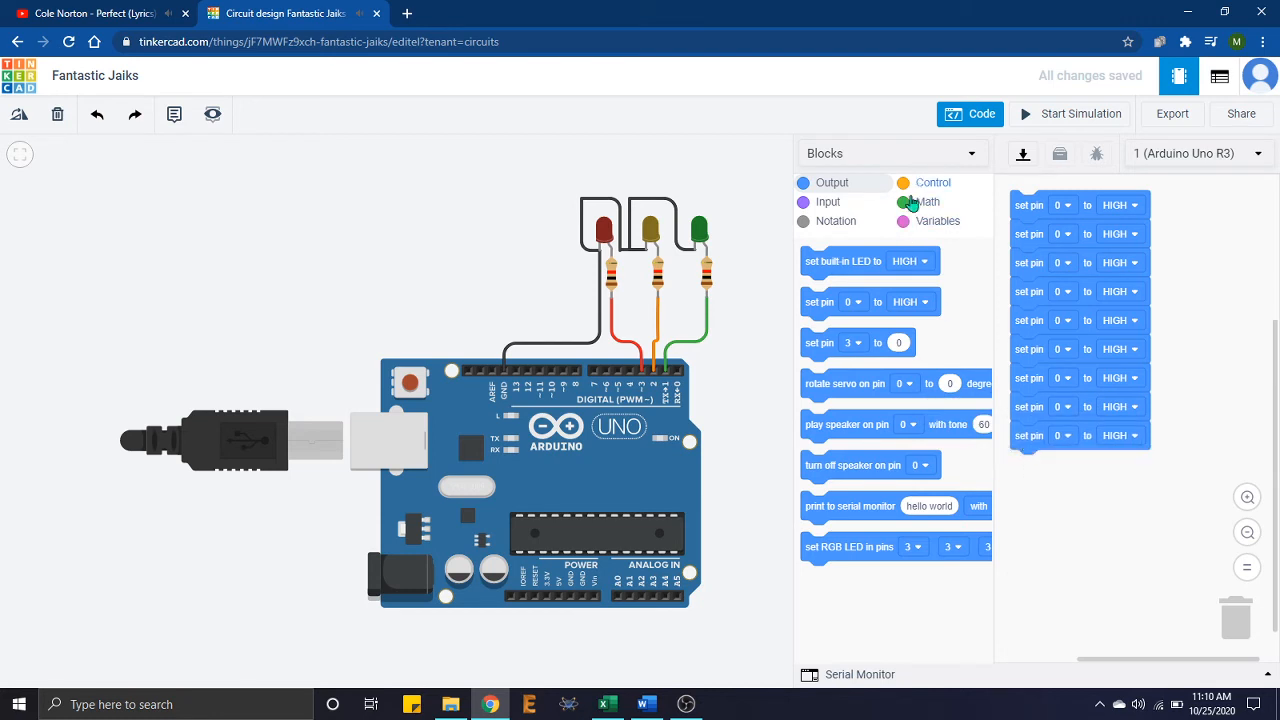
{"action": "left_click", "coordinate": [932, 182]}
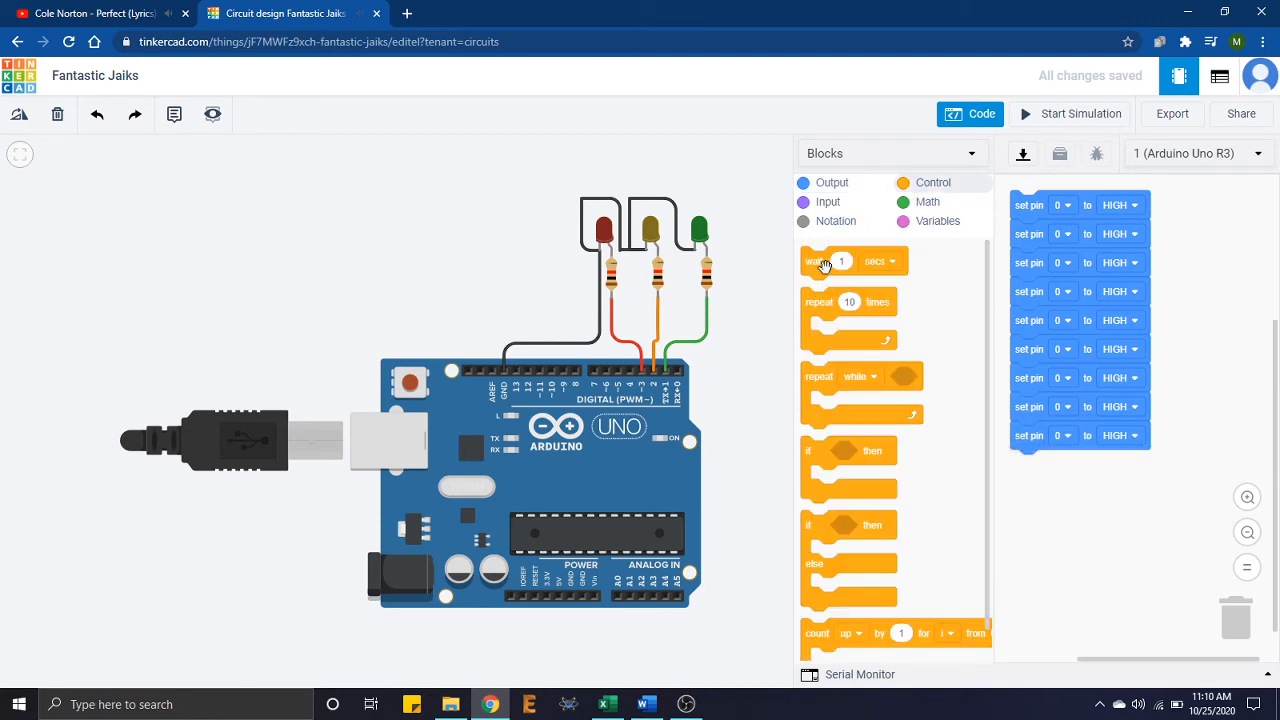
{"action": "left_click_drag", "start_coordinate": [840, 261], "coordinate": [1050, 291]}
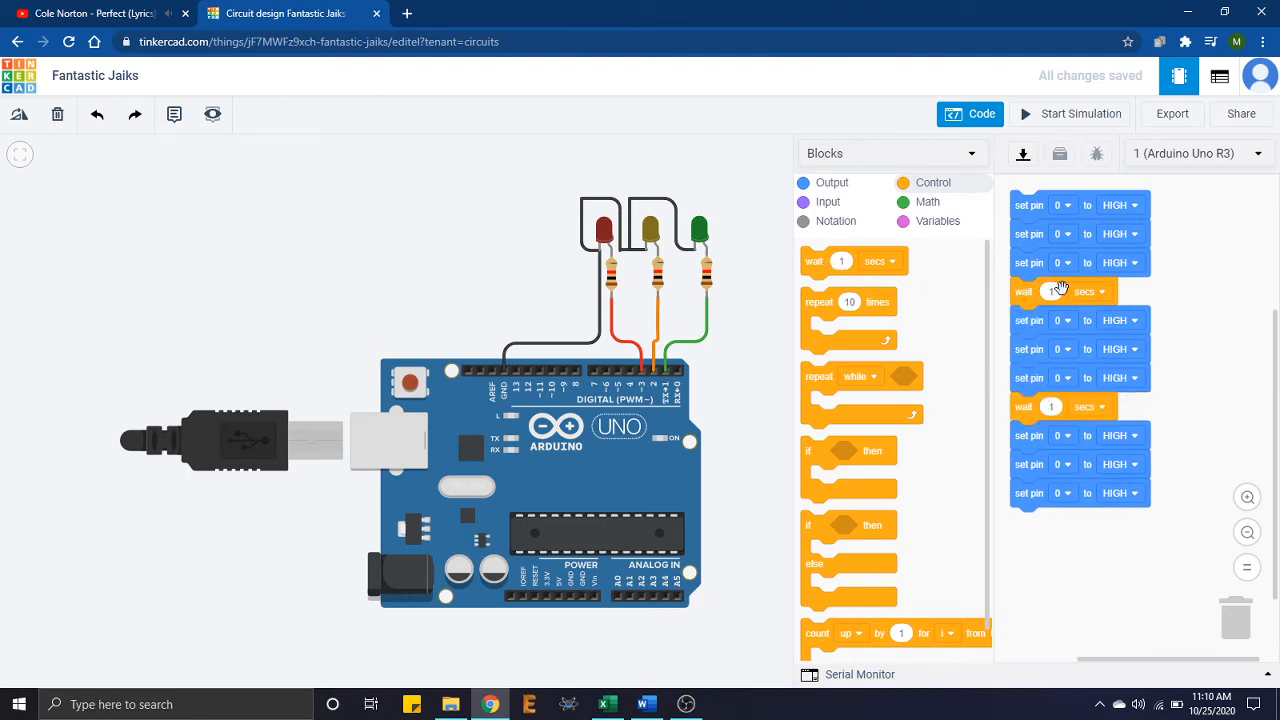
Step: Assign pins 3, 2 and 1 to the set-pin blocks in each group
{"action": "right_click", "coordinate": [1057, 205]}
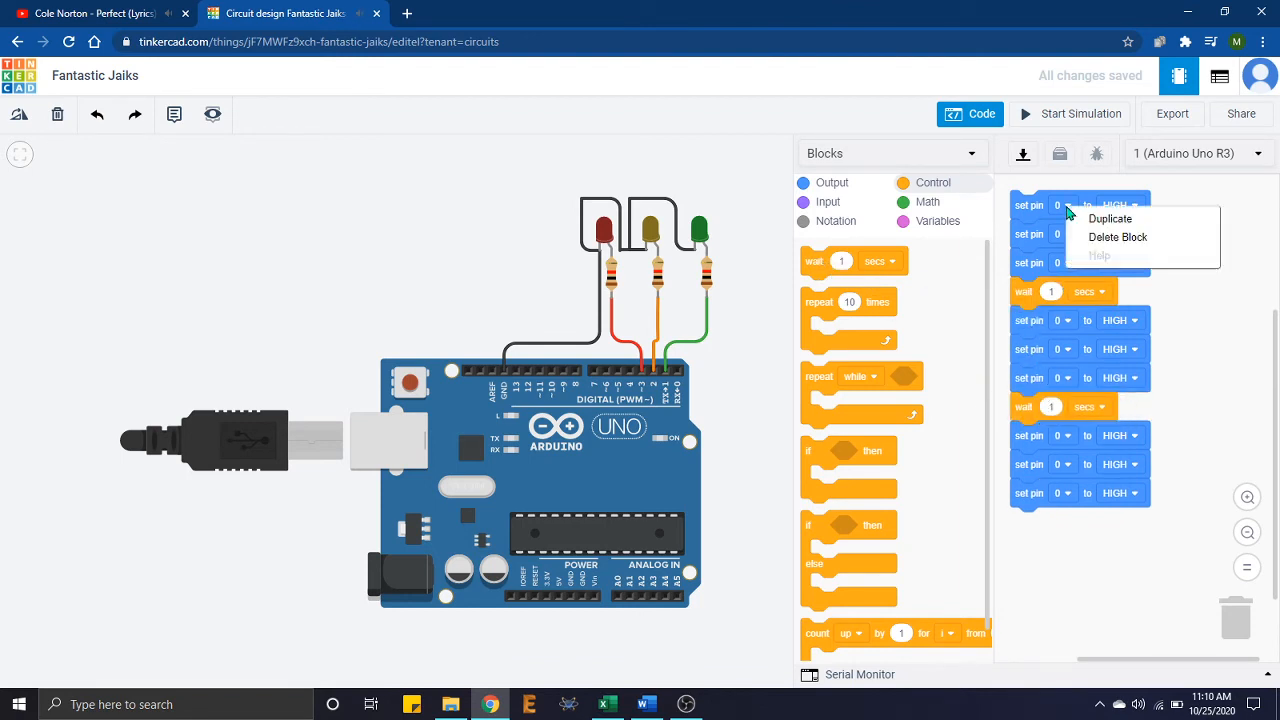
{"action": "left_click", "coordinate": [1058, 205]}
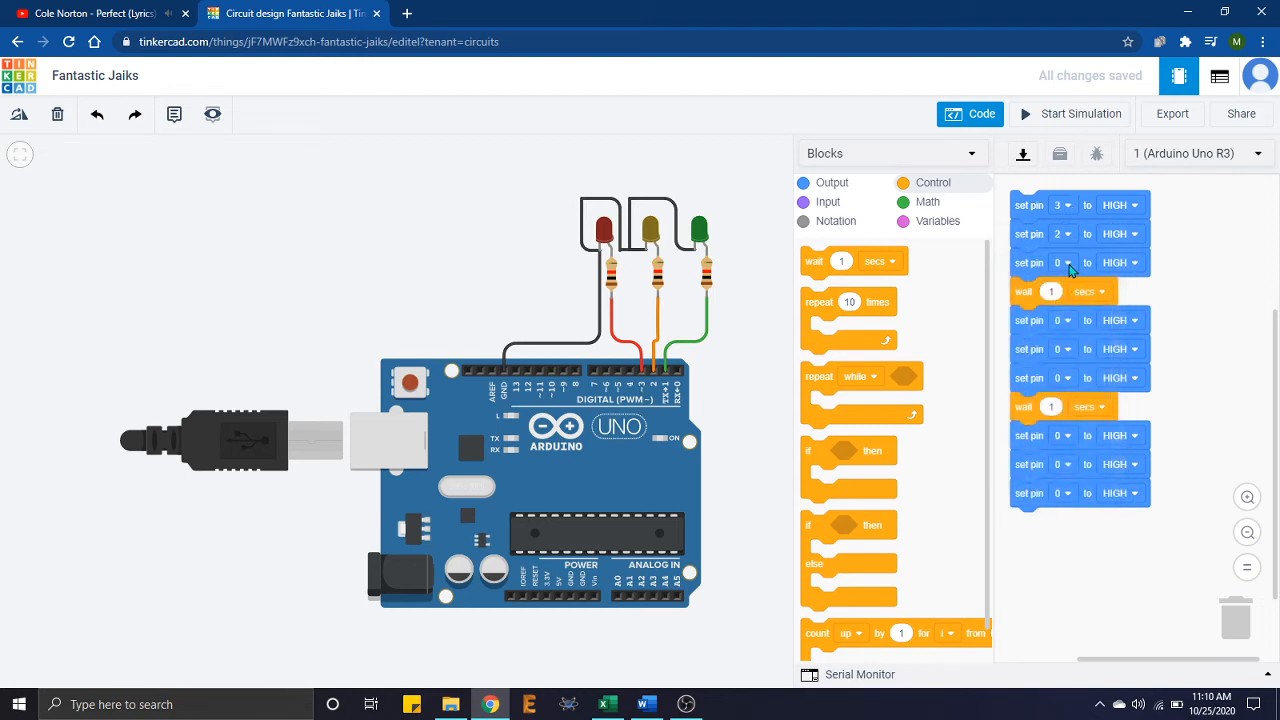
{"action": "left_click", "coordinate": [1057, 262]}
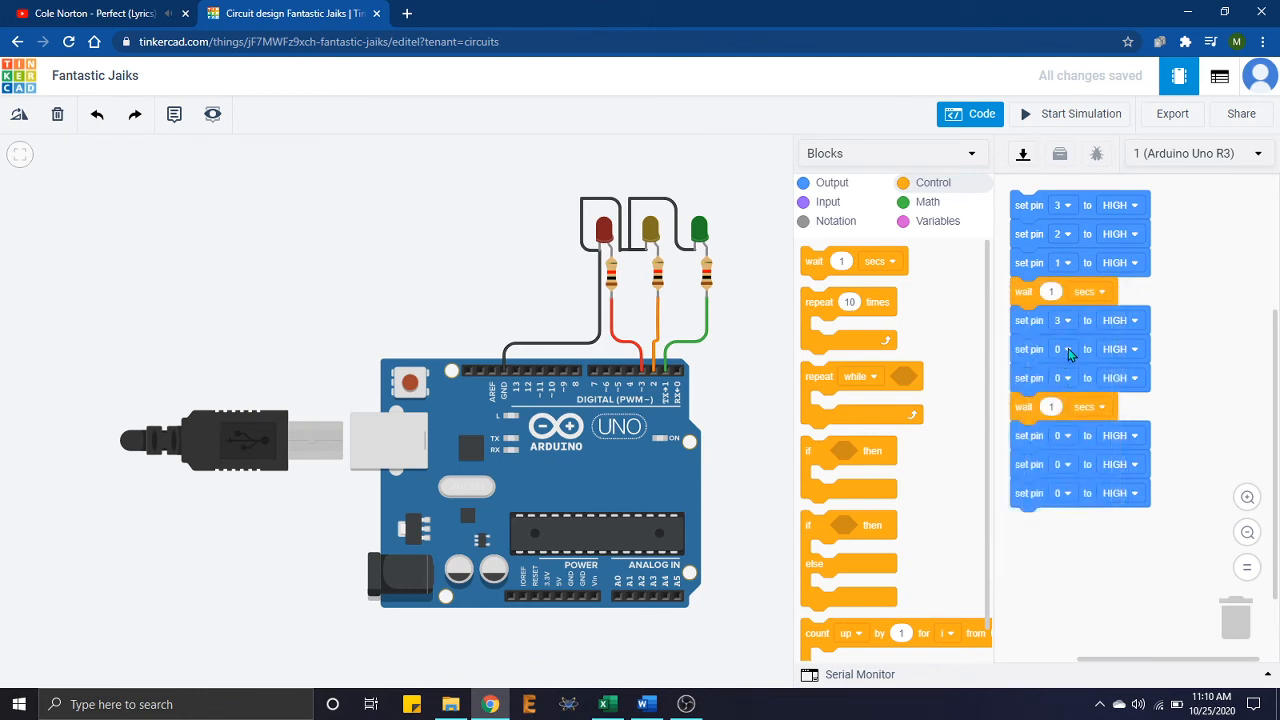
{"action": "left_click", "coordinate": [1062, 349]}
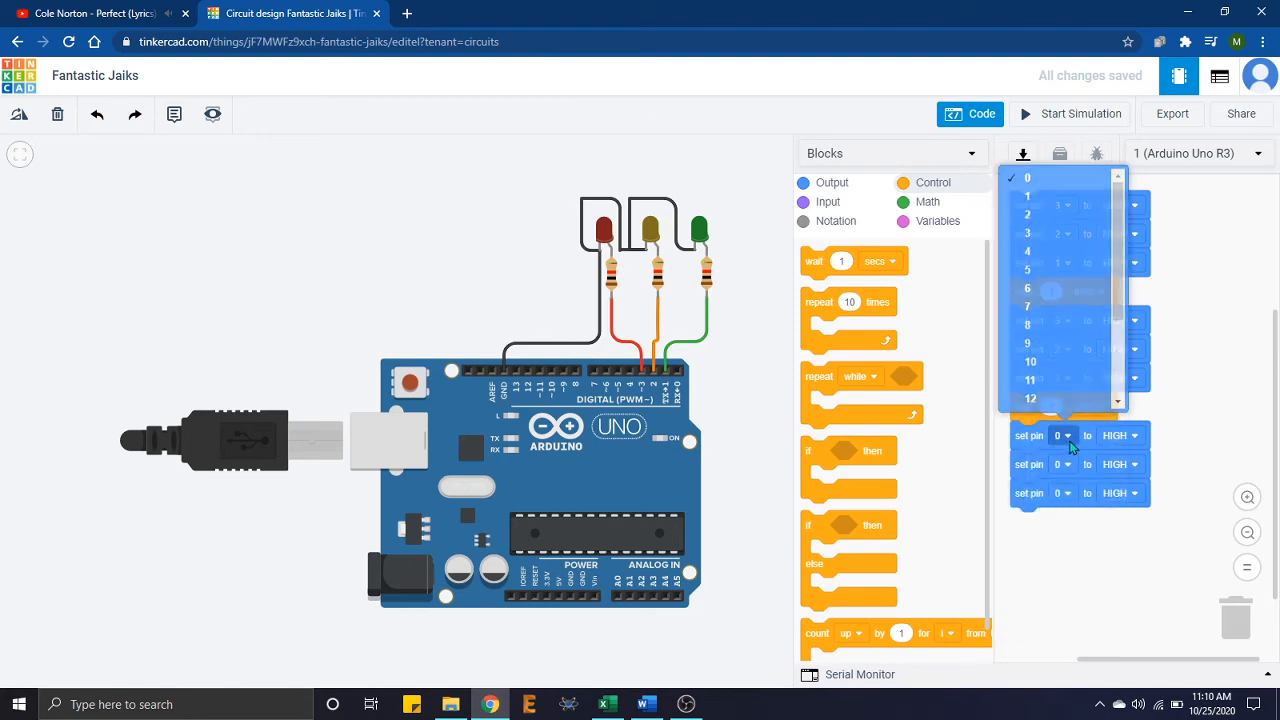
{"action": "left_click", "coordinate": [1060, 435]}
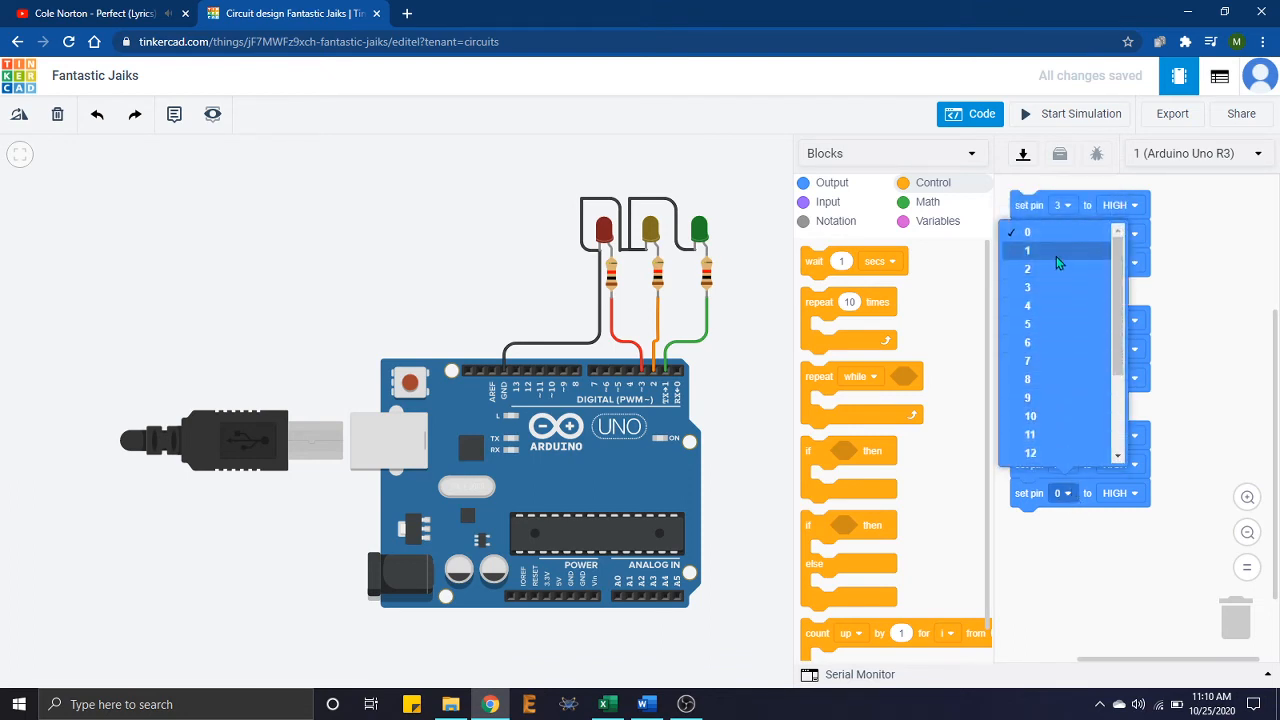
{"action": "left_click", "coordinate": [1027, 249]}
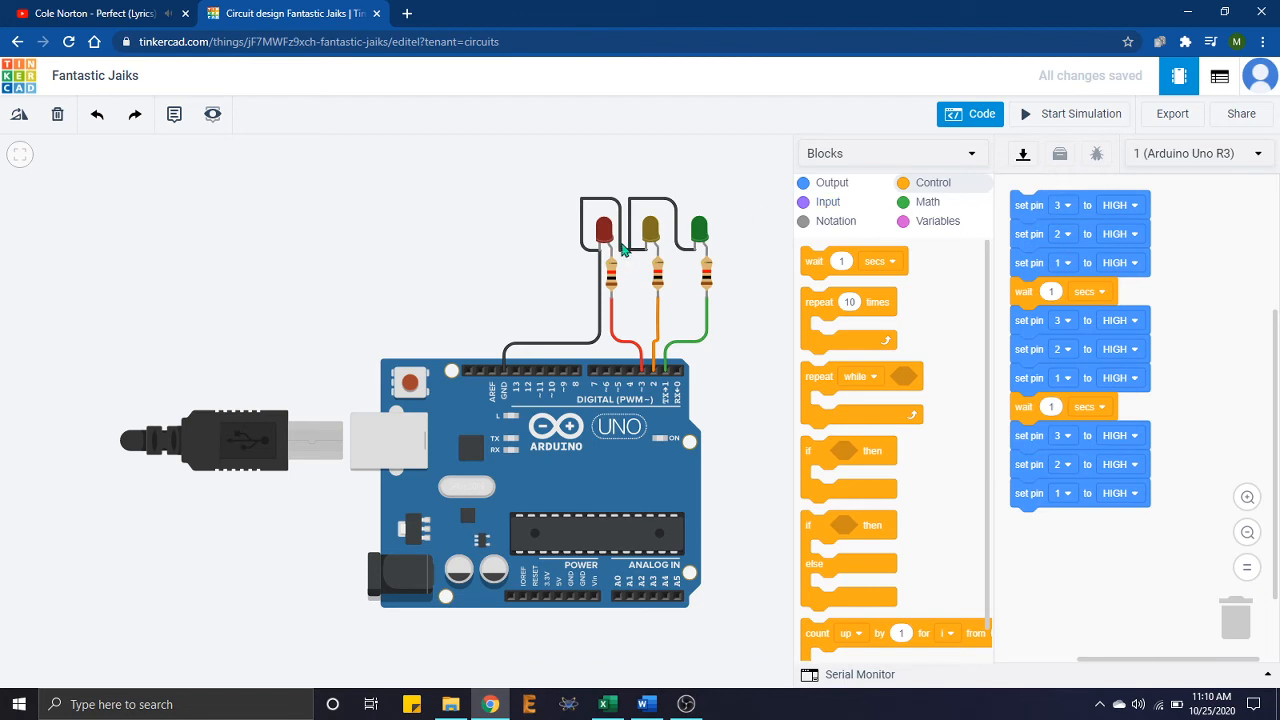
{"action": "mouse_move", "coordinate": [1119, 220]}
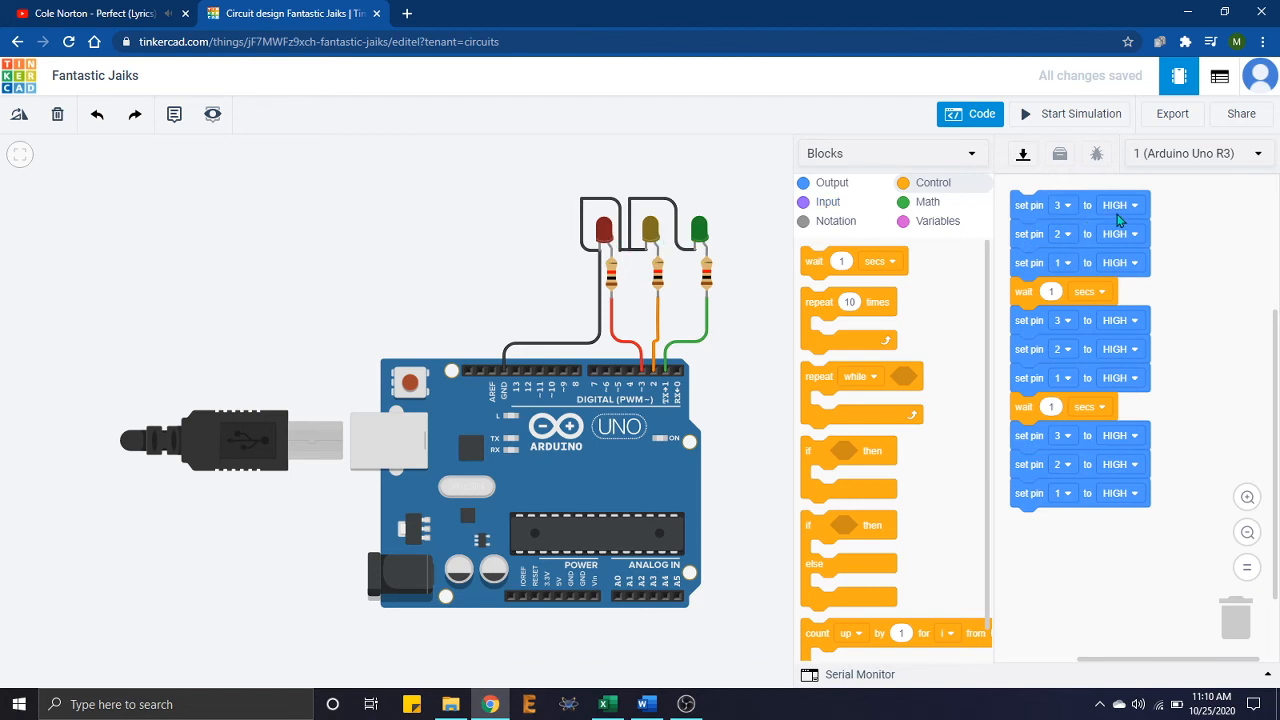
Step: Set pins 2 and 1 LOW in the appropriate groups and add a final wait
{"action": "left_click", "coordinate": [1114, 233]}
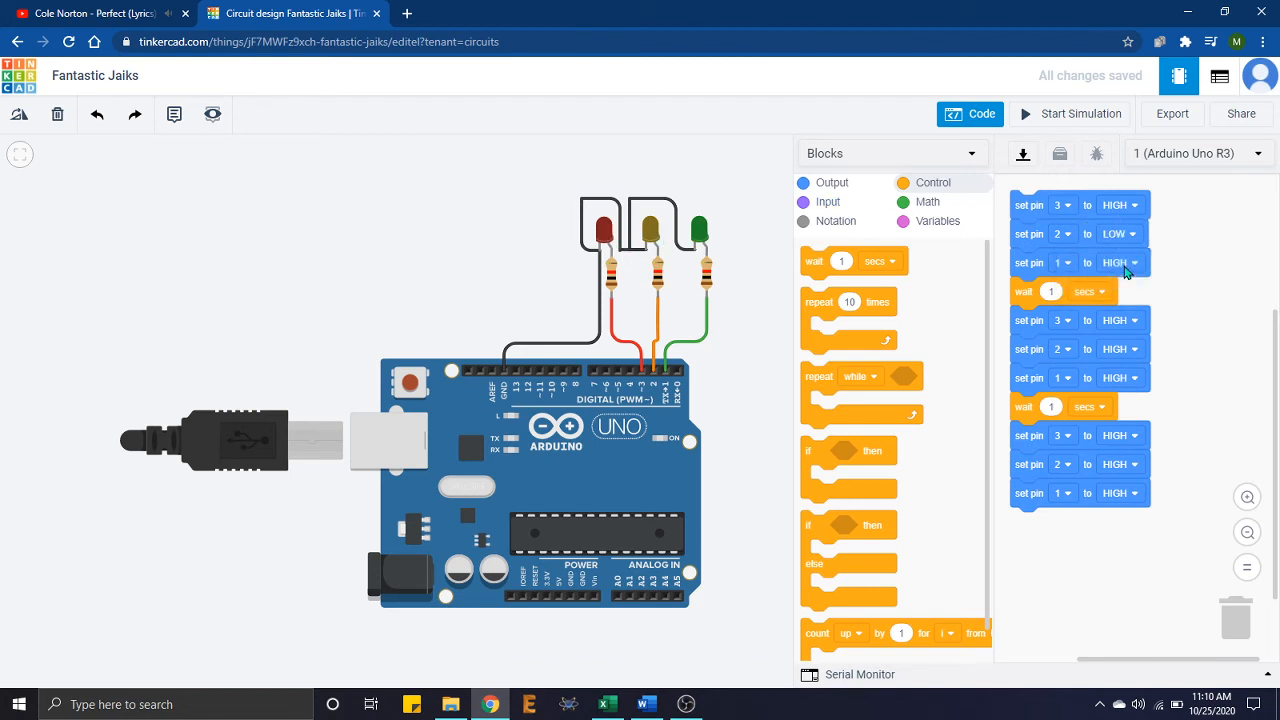
{"action": "left_click", "coordinate": [1117, 262]}
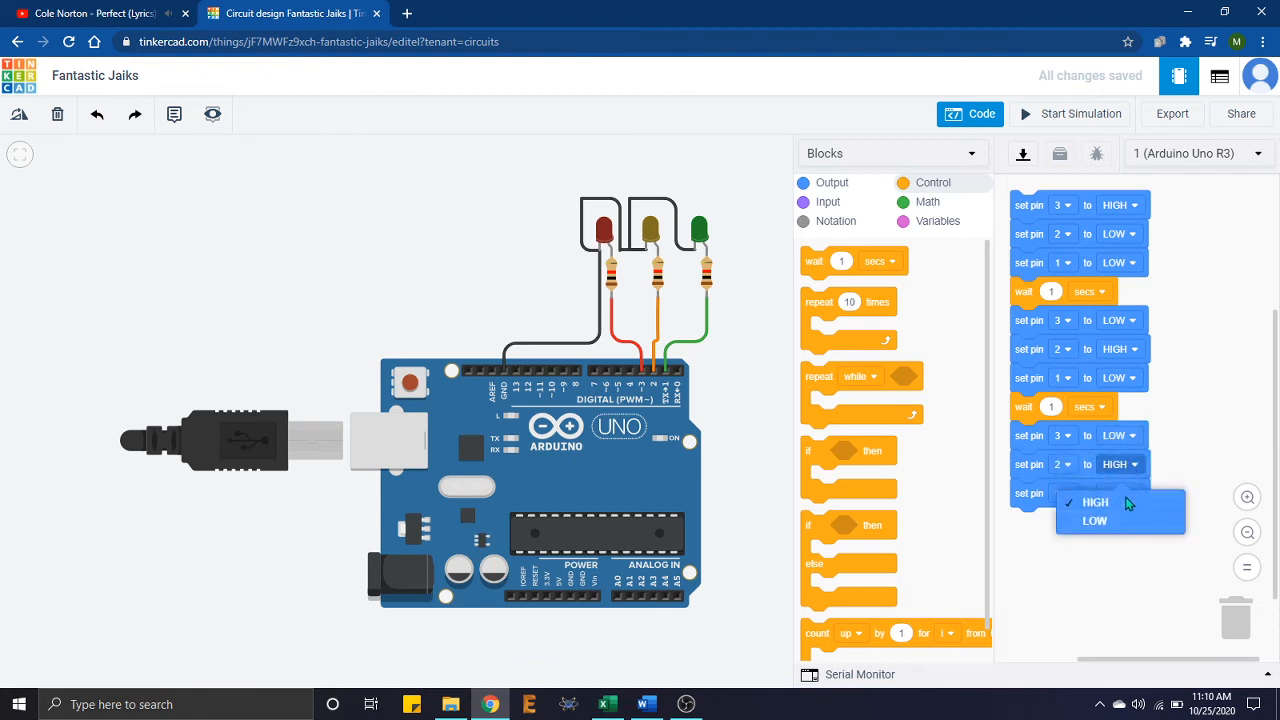
{"action": "left_click", "coordinate": [1095, 502]}
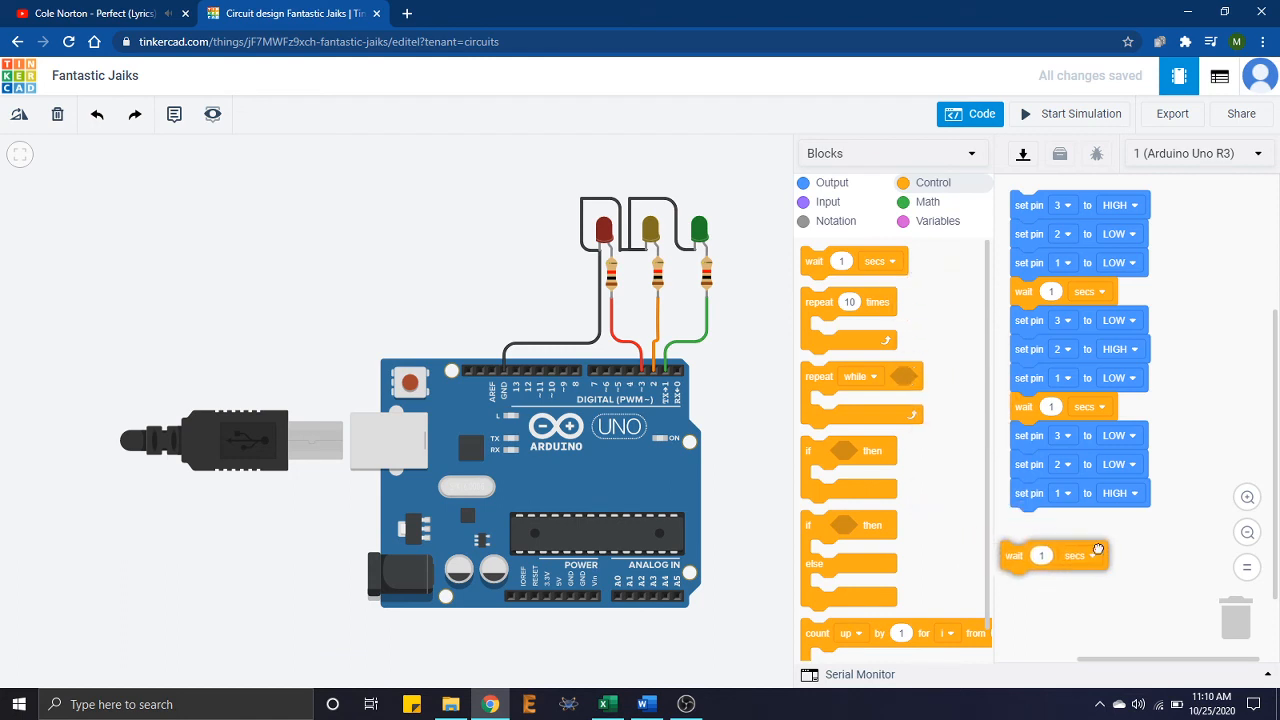
{"action": "left_click_drag", "start_coordinate": [1055, 555], "coordinate": [1063, 521]}
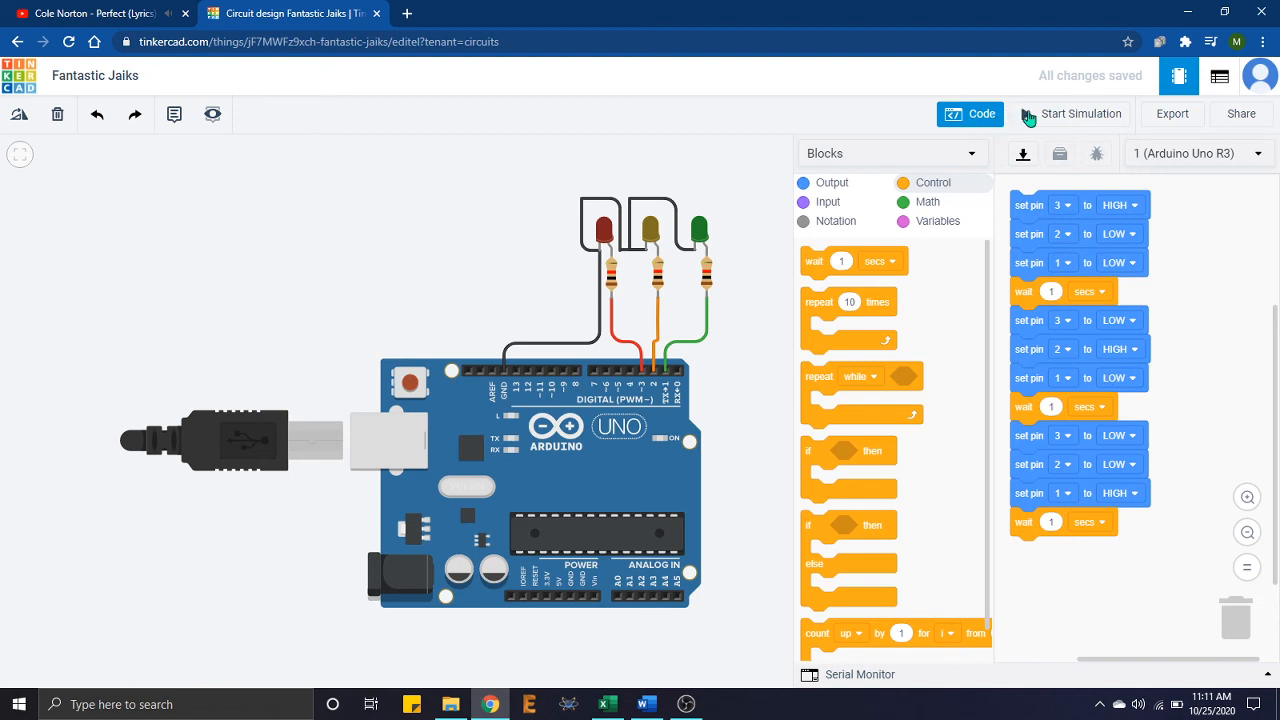
Step: Run and stop the simulation, change the waits to 2 seconds, and restart it
{"action": "left_click", "coordinate": [1080, 113]}
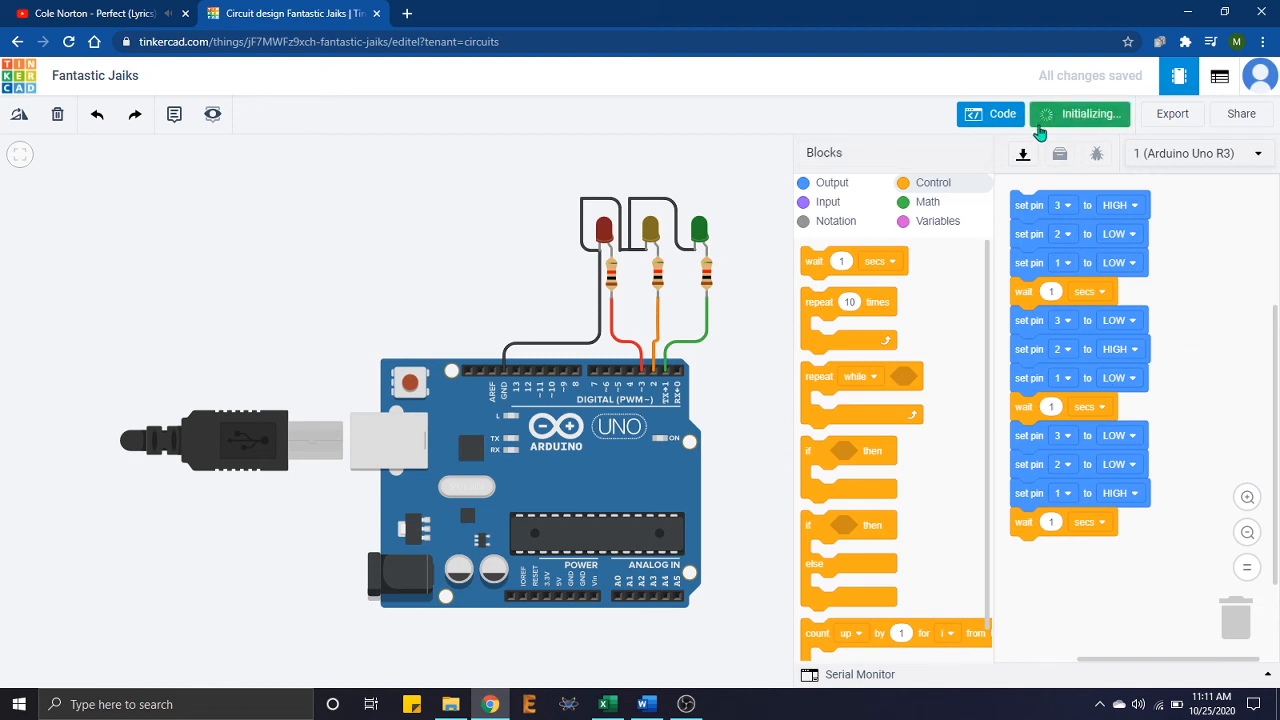
{"action": "left_click", "coordinate": [1080, 113]}
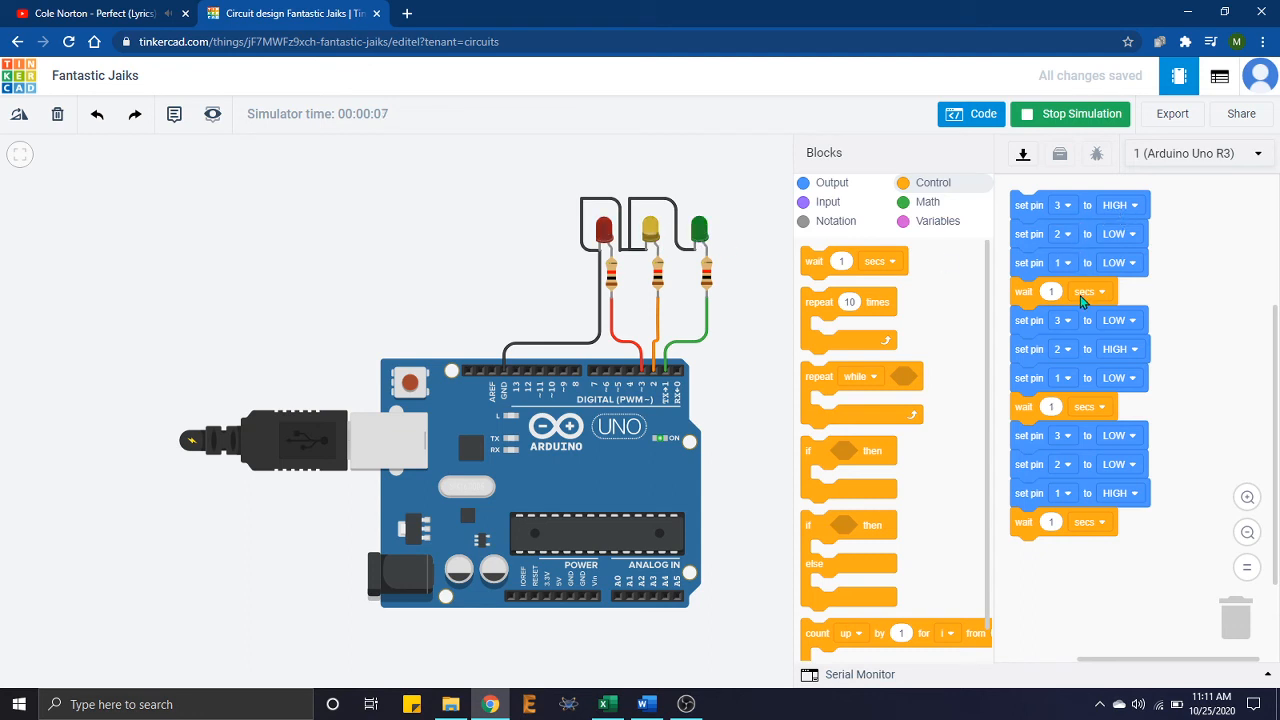
{"action": "left_click", "coordinate": [1050, 291]}
{"action": "type", "text": "2"}
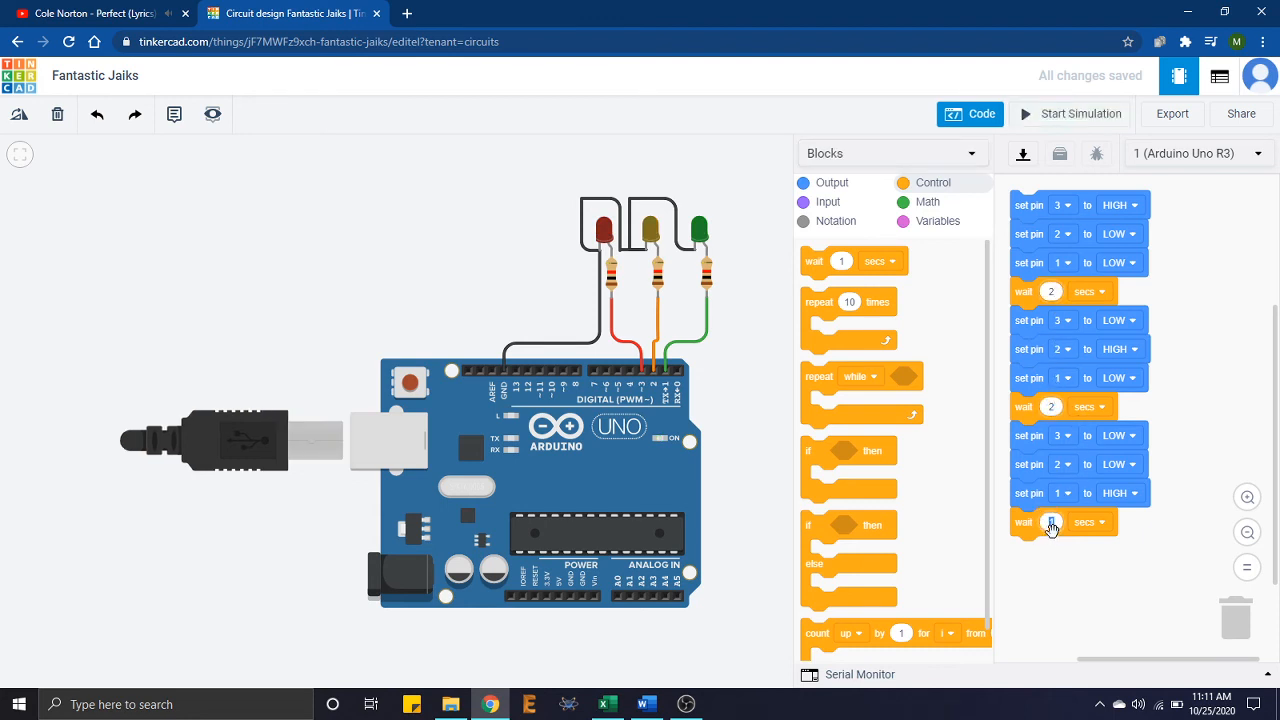
{"action": "left_click", "coordinate": [1070, 113]}
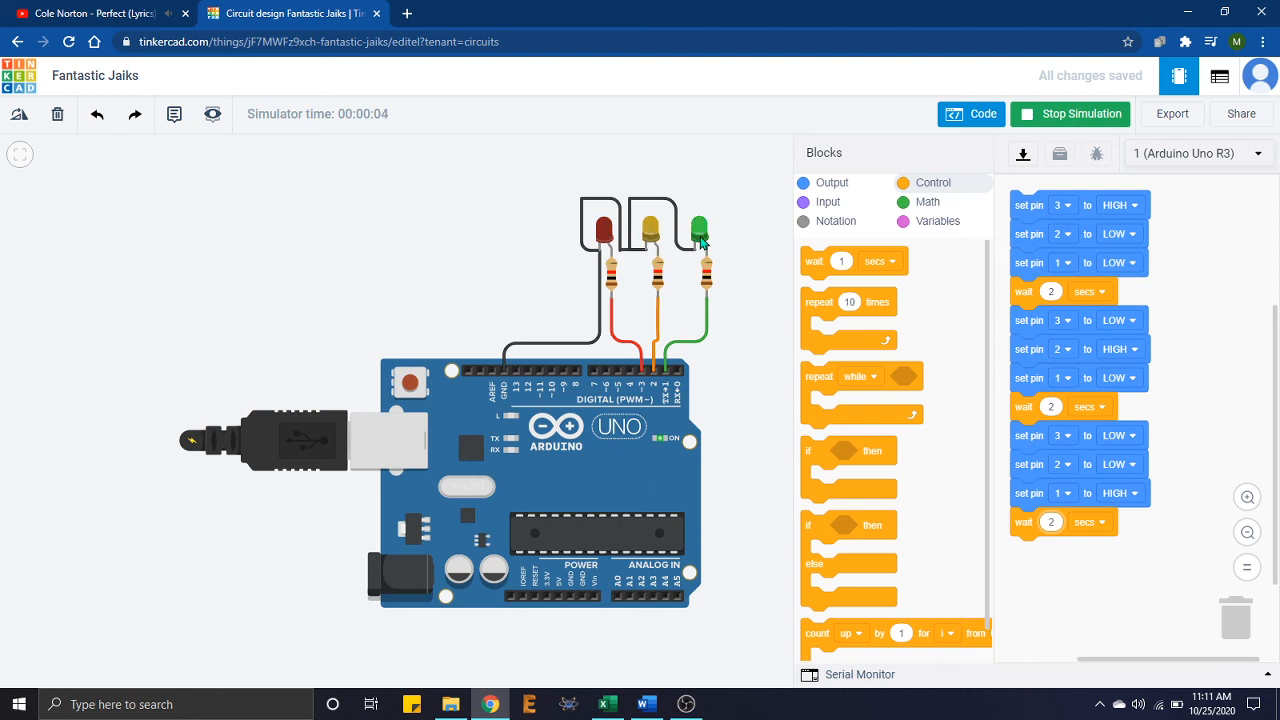
{"action": "mouse_move", "coordinate": [980, 113]}
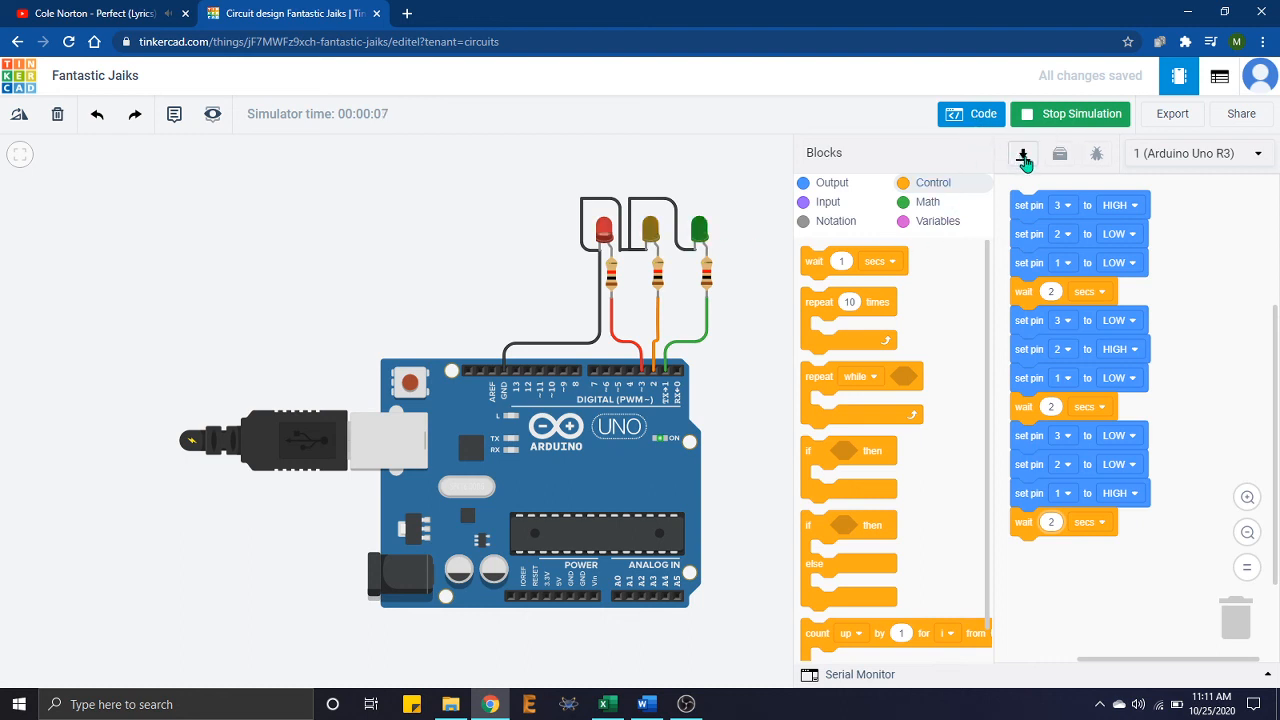
Step: Download the code and open it in Arduino IDE as sketch fantastic_jaiks1
{"action": "left_click", "coordinate": [1024, 153]}
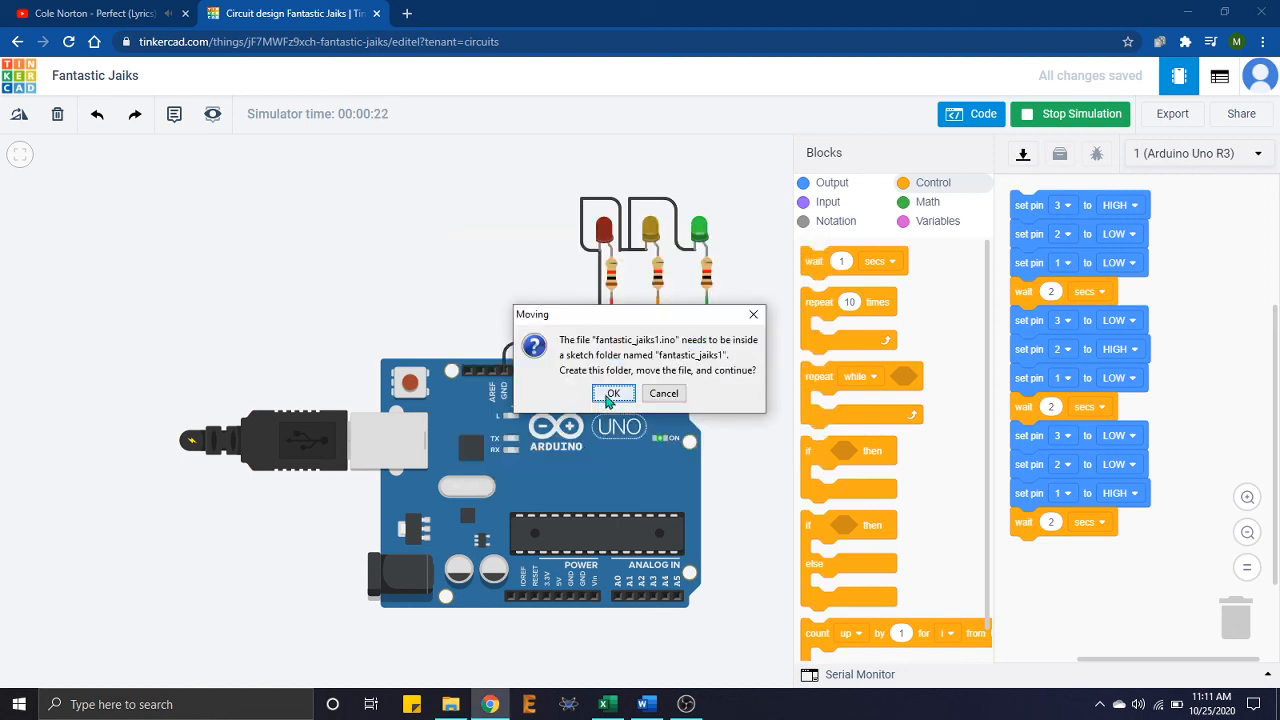
{"action": "left_click", "coordinate": [613, 393]}
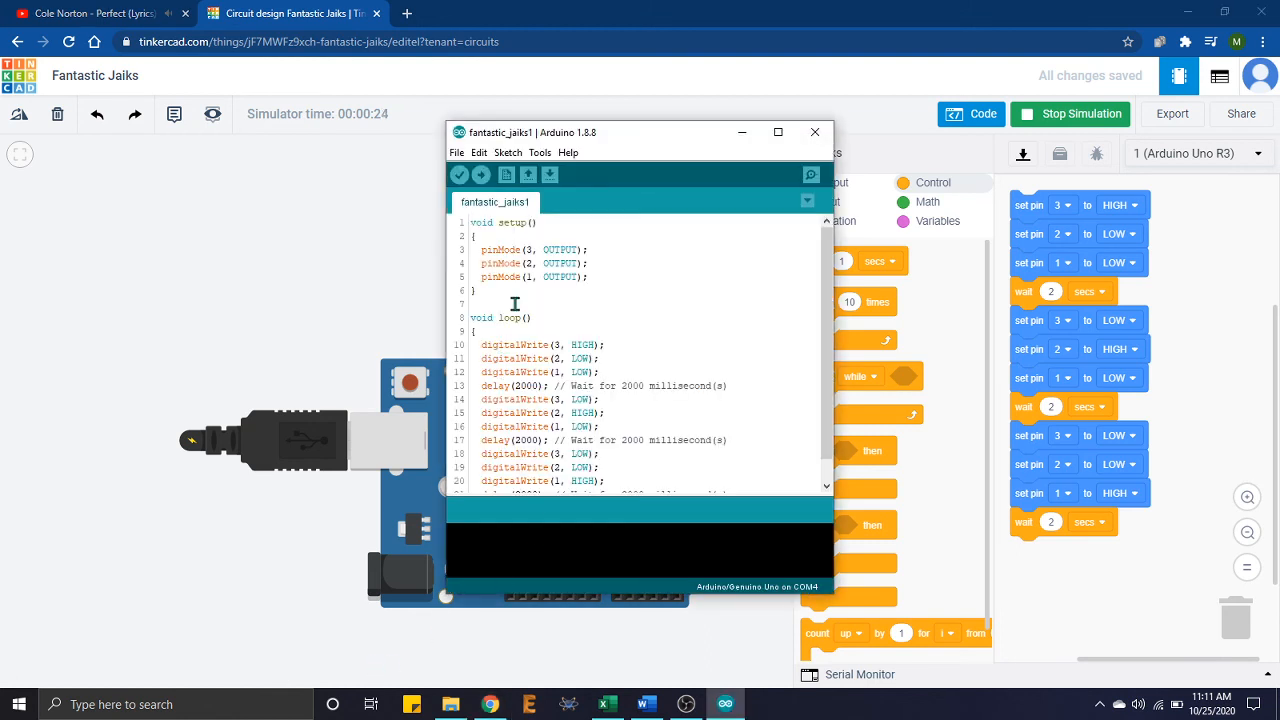
{"action": "scroll", "scroll_direction": "down", "scroll_amount": 3}
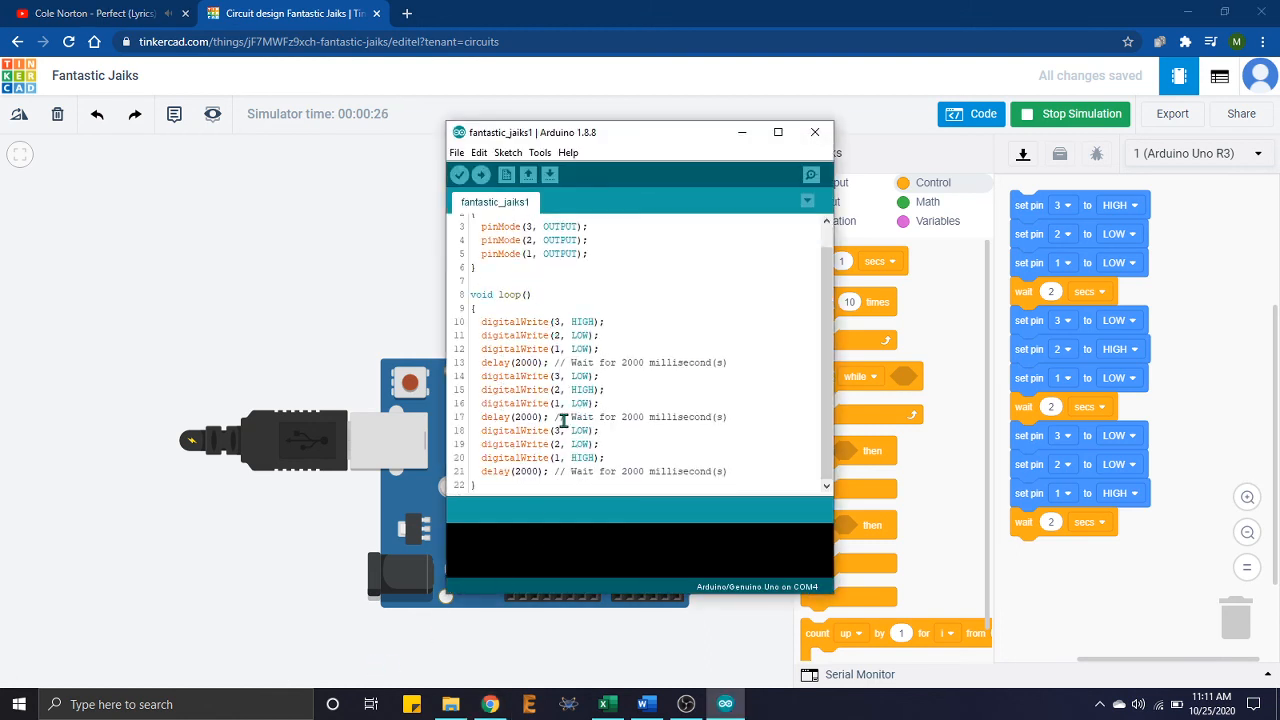